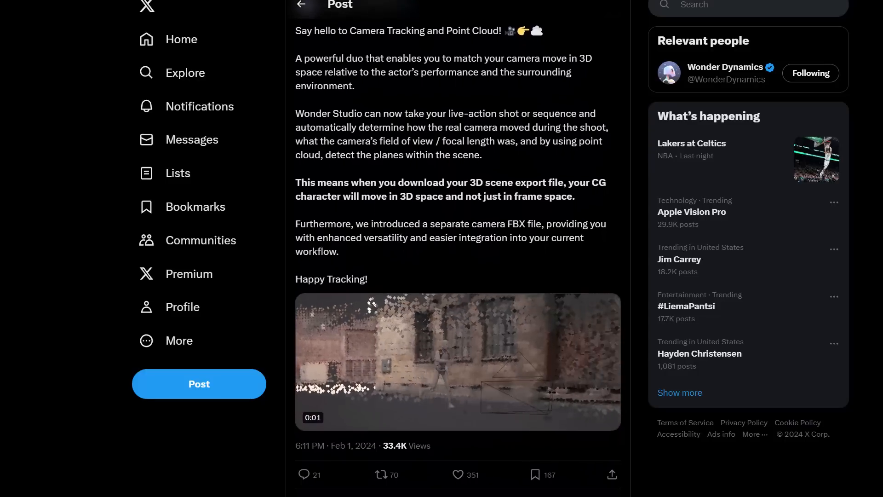
# Log in to Wonder Studio from its website to reach the app dashboard.
pyautogui.scroll(-3)
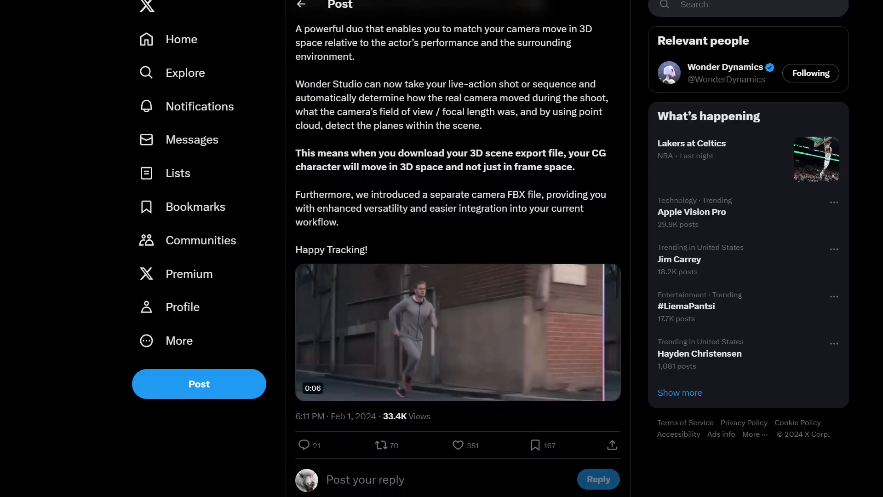
pyautogui.scroll(-3)
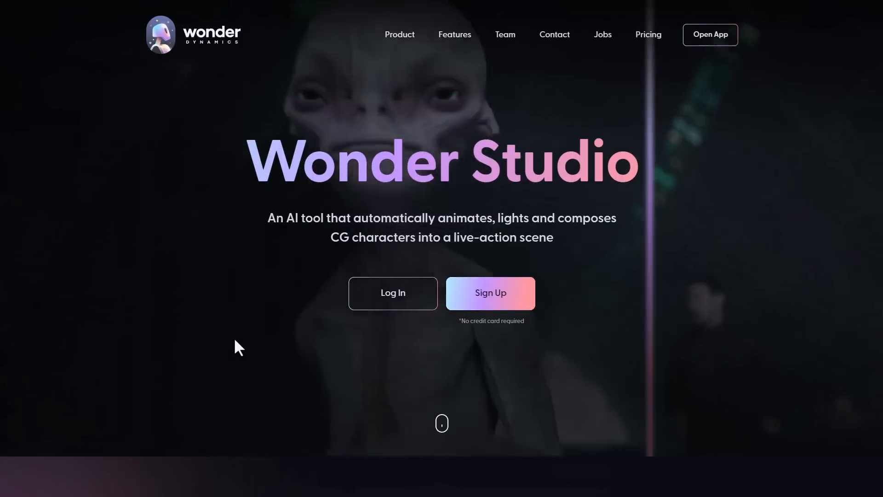
pyautogui.moveTo(109, 194)
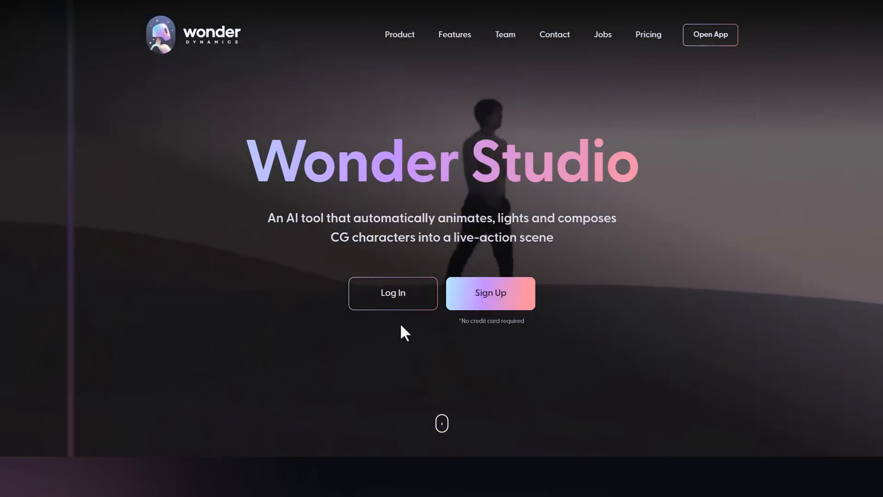
pyautogui.click(393, 293)
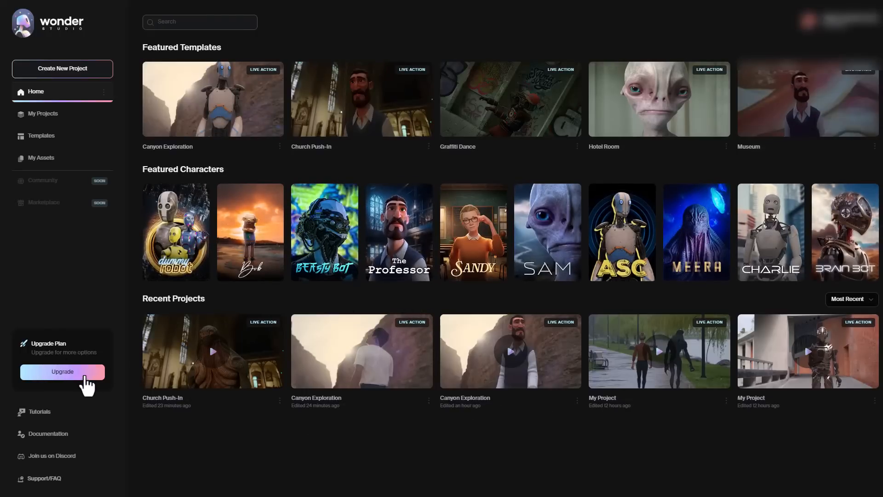
pyautogui.click(62, 371)
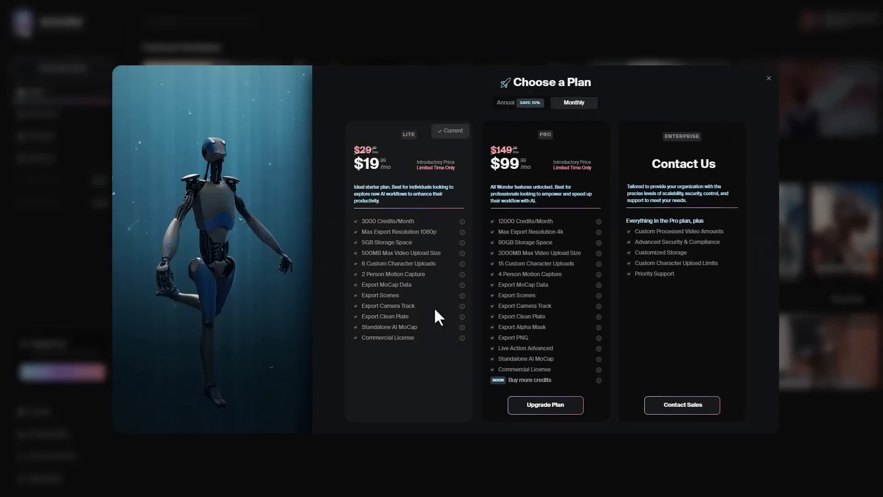
pyautogui.moveTo(324, 309)
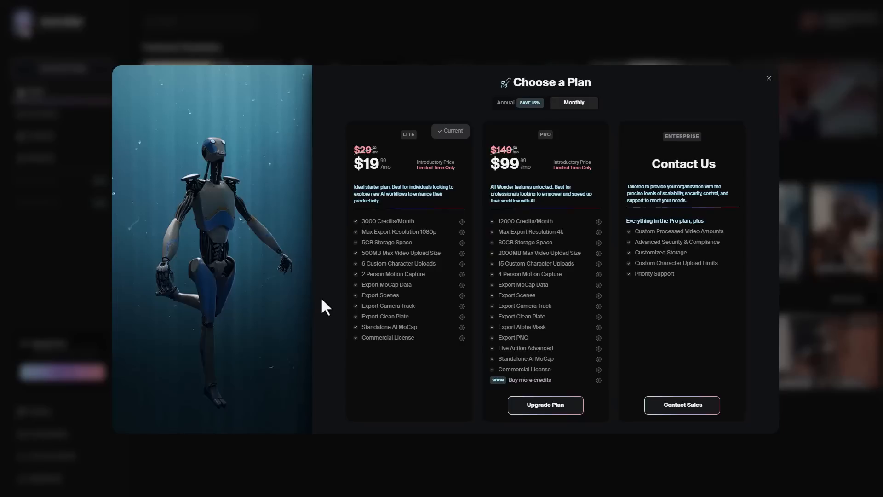
pyautogui.moveTo(367, 343)
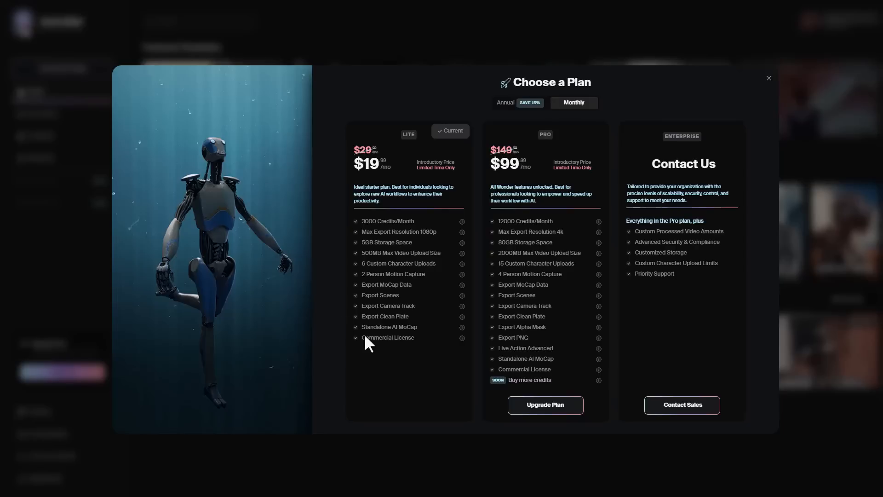
pyautogui.click(768, 78)
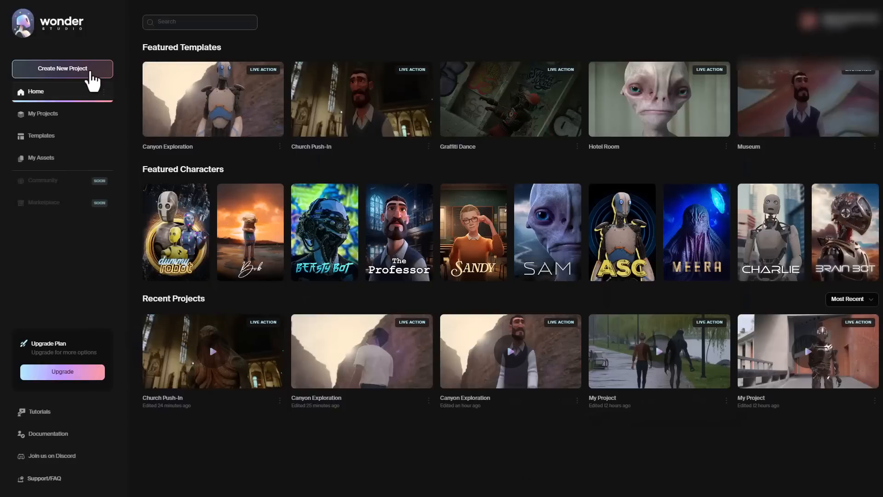
# Create a new project of the Live Action Easy type.
pyautogui.click(61, 68)
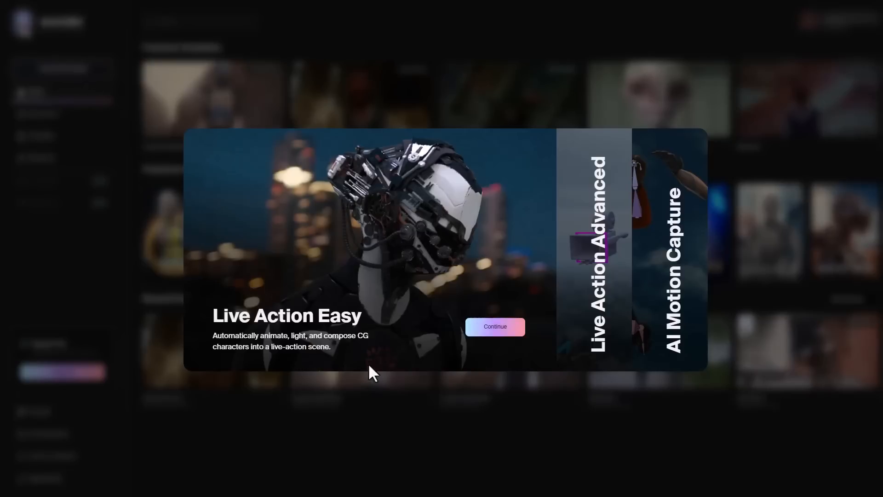
pyautogui.moveTo(281, 335)
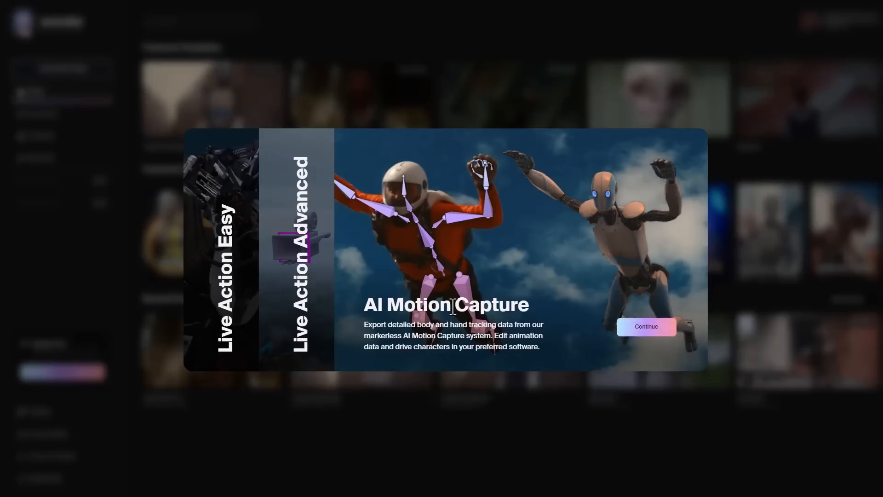
pyautogui.moveTo(456, 287)
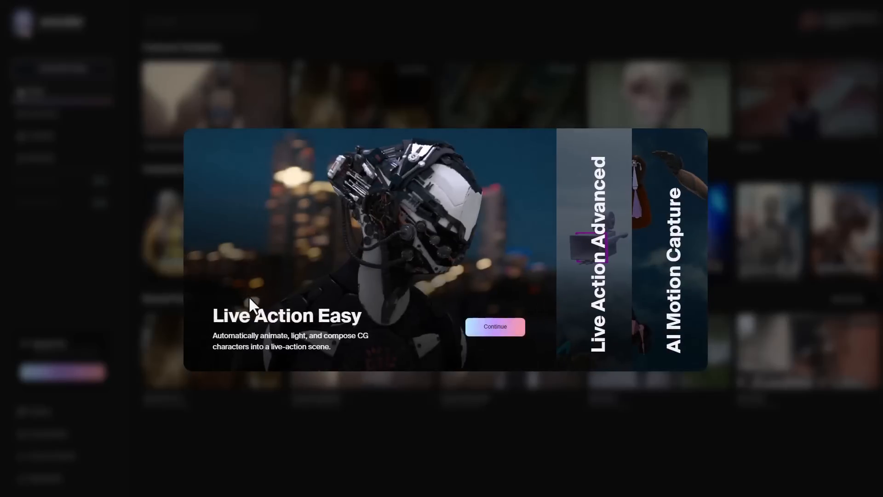
pyautogui.click(495, 326)
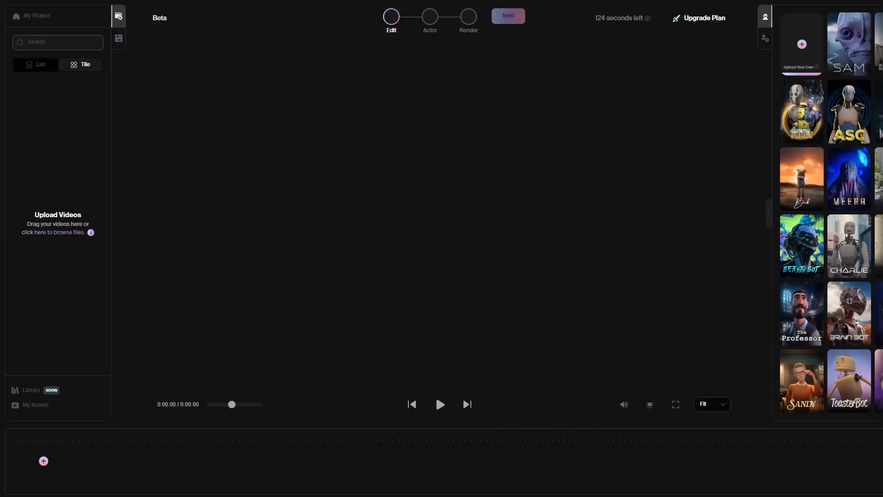
# Upload the woman-walking clip and continue to the Actor step.
pyautogui.rightClick(43, 461)
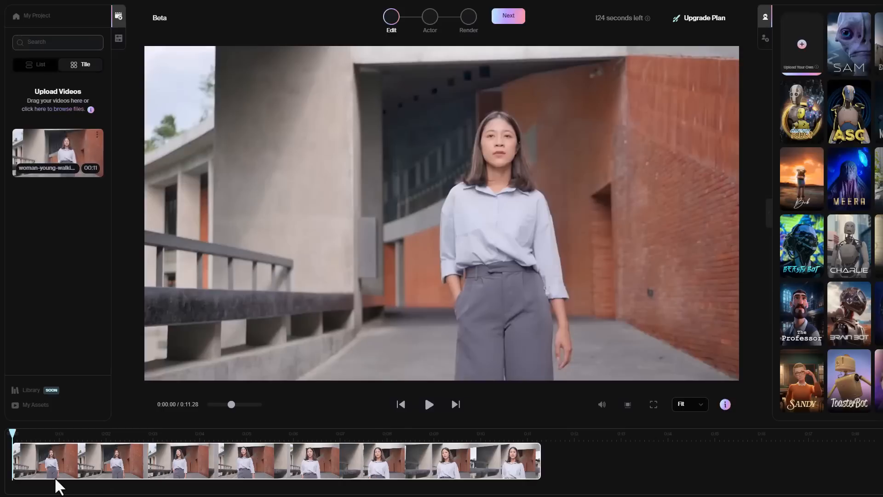
pyautogui.moveTo(596, 222)
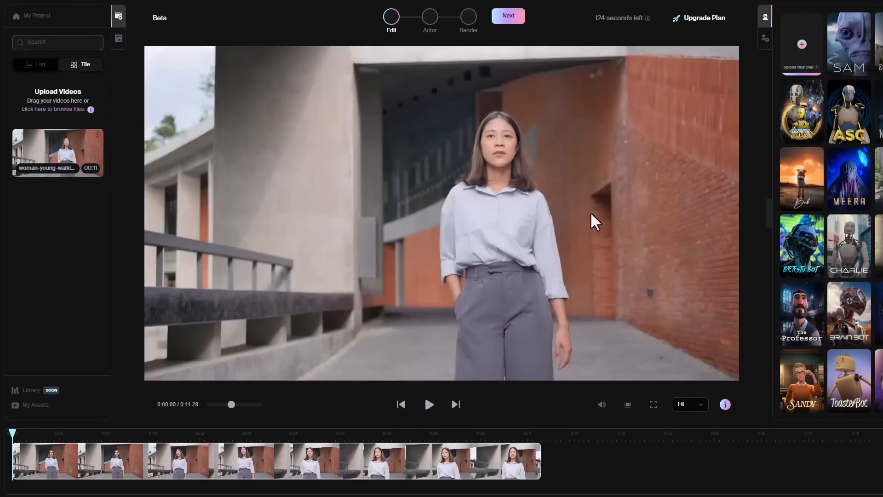
pyautogui.click(507, 16)
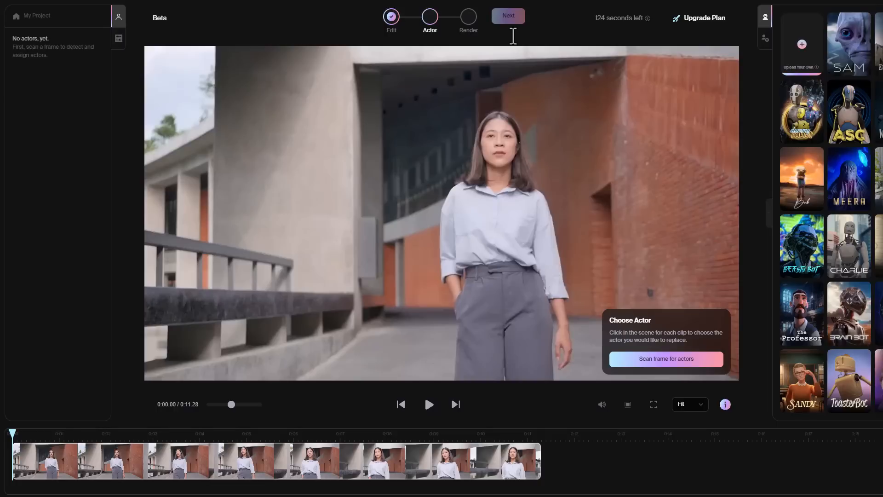
pyautogui.moveTo(636, 143)
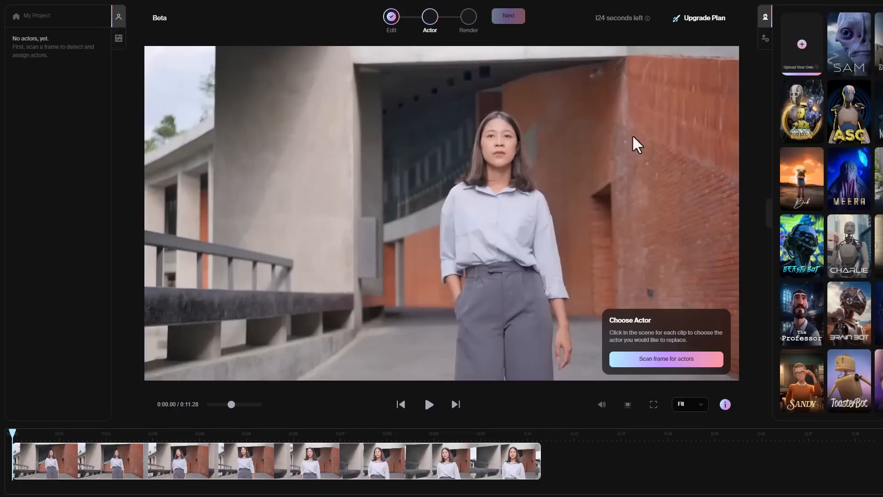
# Scan the frame for actors, assign Charlie to the detected woman and continue to render settings.
pyautogui.click(665, 359)
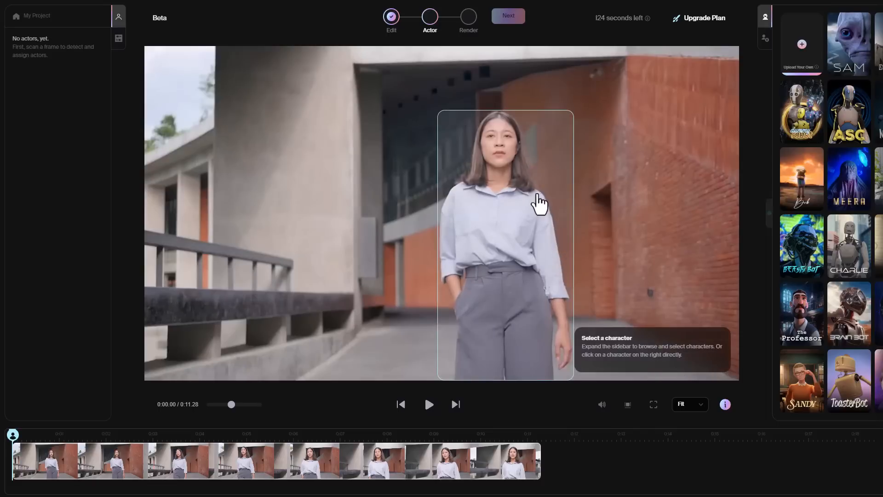
pyautogui.moveTo(849, 259)
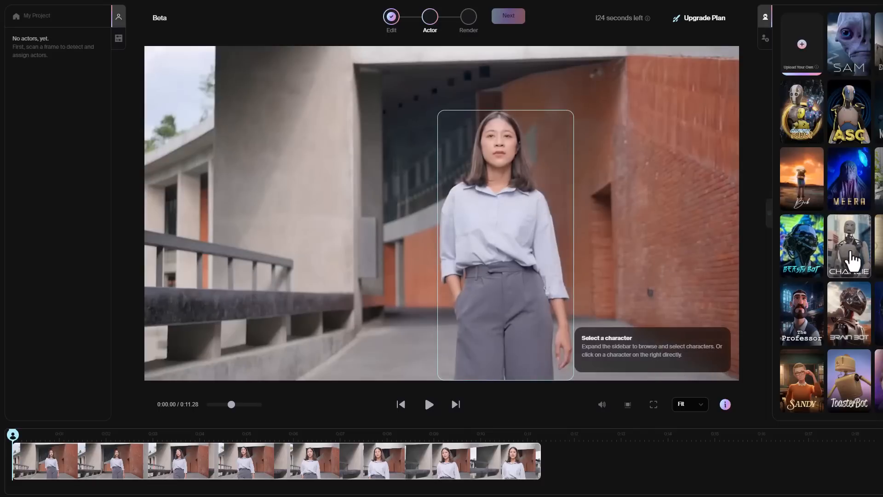
pyautogui.click(849, 245)
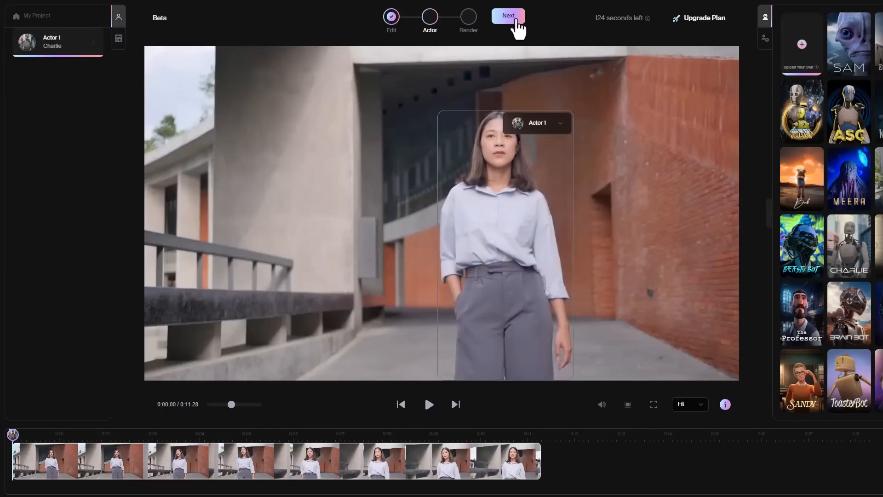
pyautogui.click(508, 15)
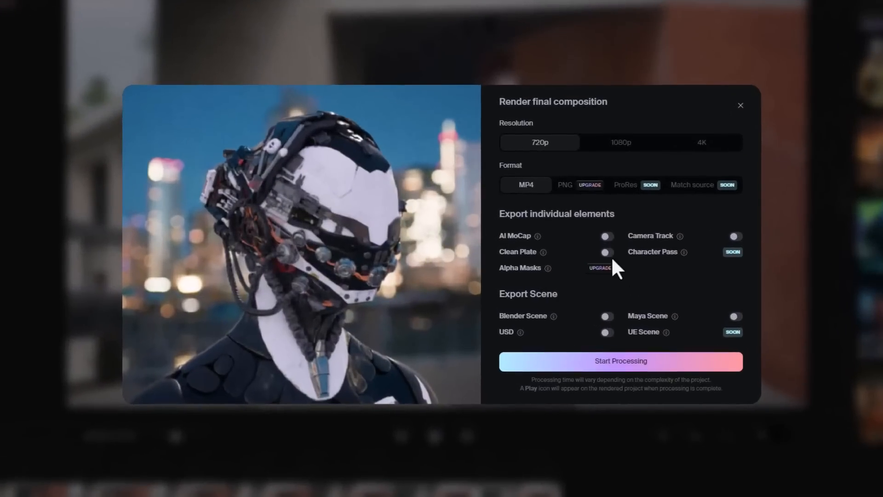
# Enable Clean Plate, Camera Track and Maya Scene exports for the final render.
pyautogui.click(606, 252)
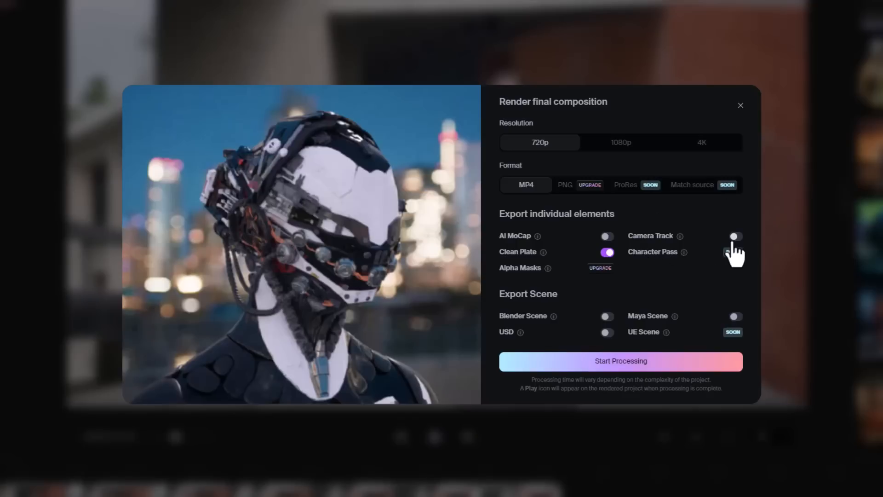
pyautogui.click(735, 237)
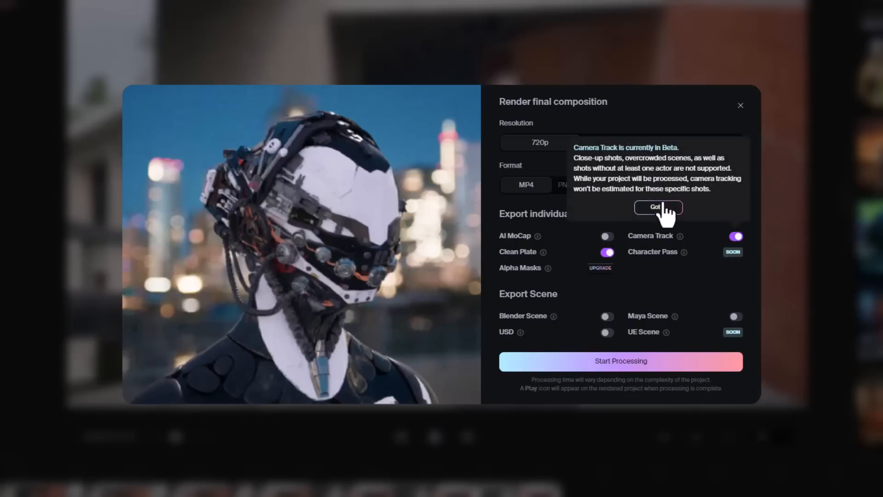
pyautogui.click(658, 207)
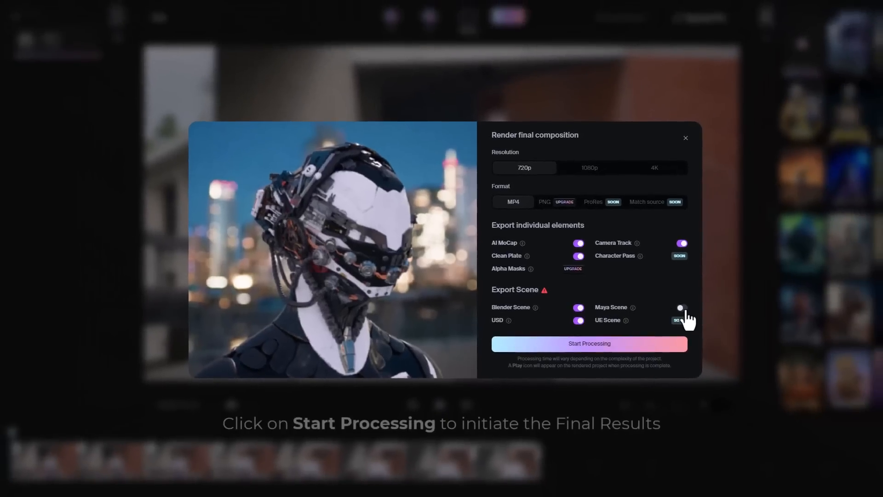
pyautogui.click(681, 308)
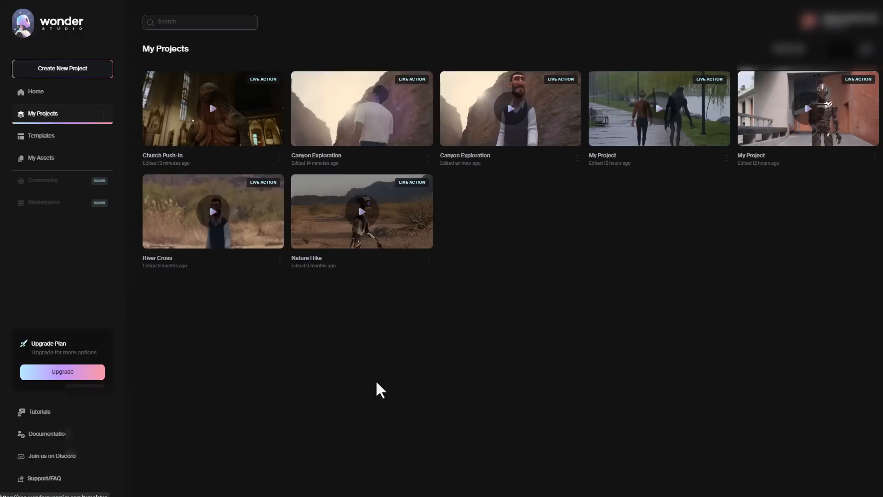
# Preview and play the rendered project showing the robot replacing the woman.
pyautogui.click(807, 109)
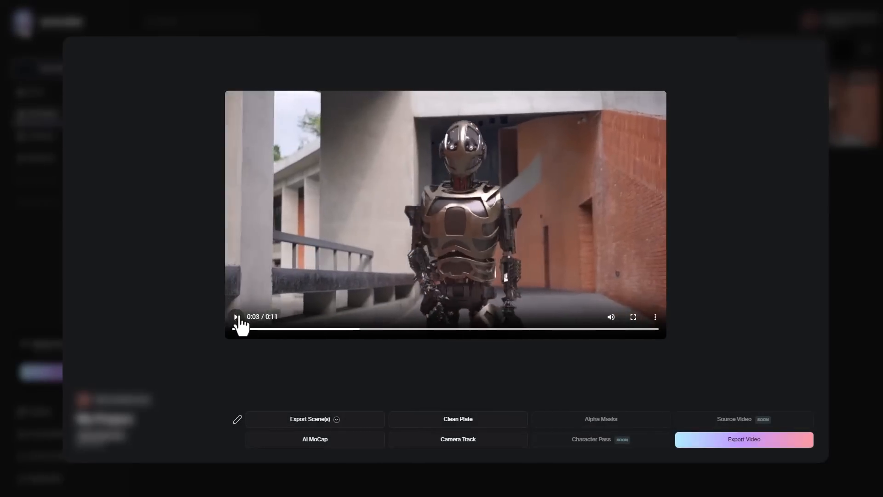
pyautogui.click(236, 317)
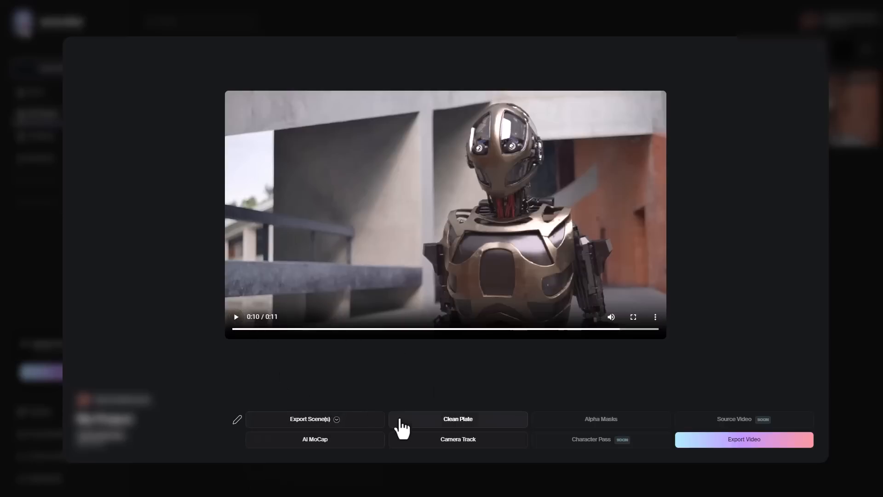
pyautogui.moveTo(471, 425)
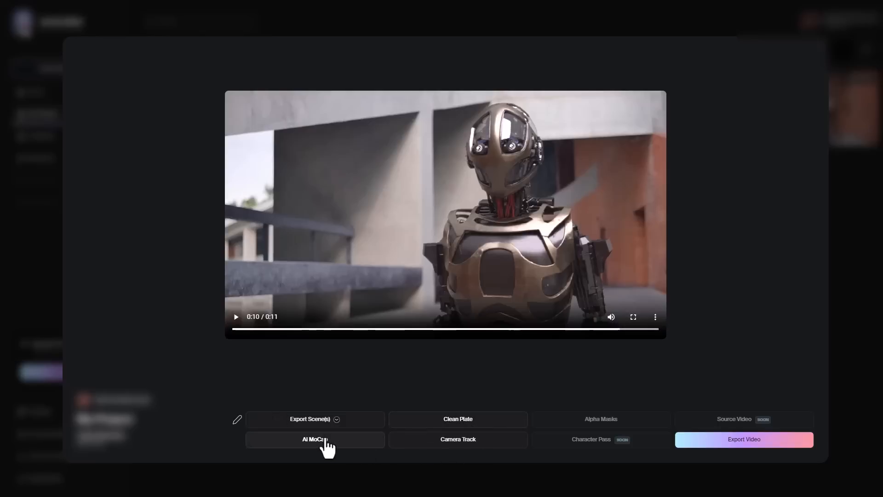
pyautogui.moveTo(457, 439)
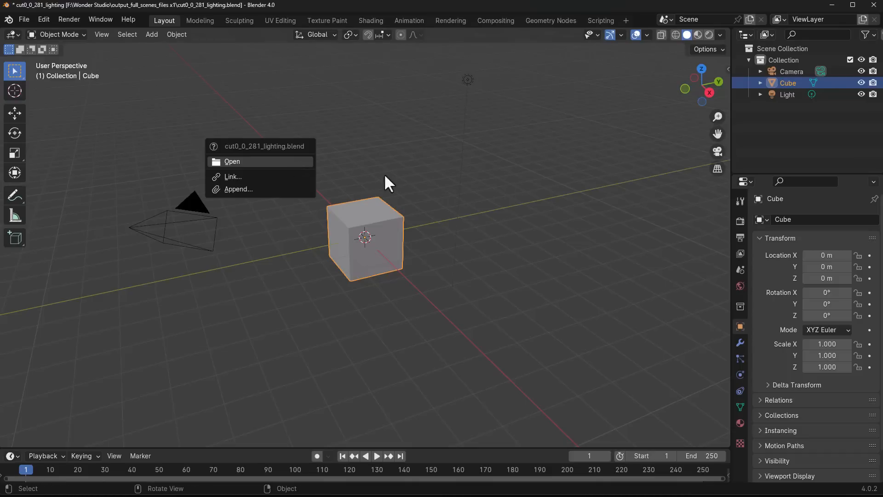
# Open the exported cut0_0_281_lighting.blend scene in Blender.
pyautogui.click(232, 162)
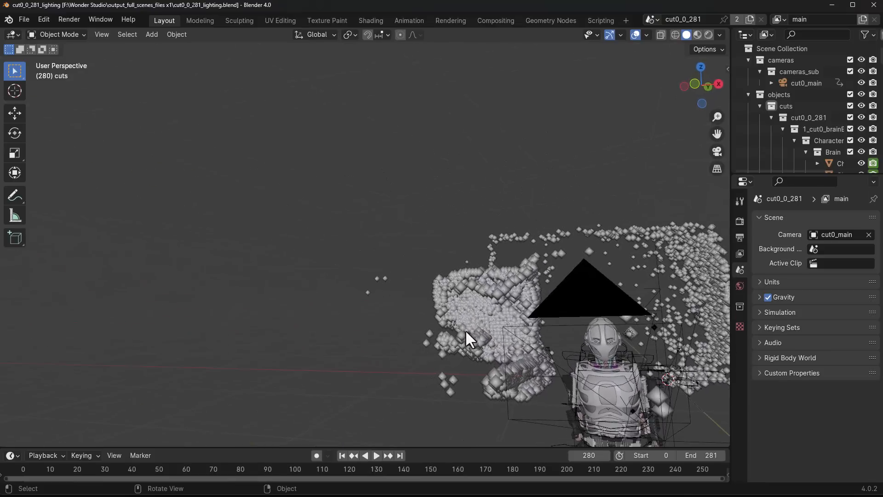
# View through the cut0_main camera and play, then stop, its tracked animation.
pyautogui.click(507, 337)
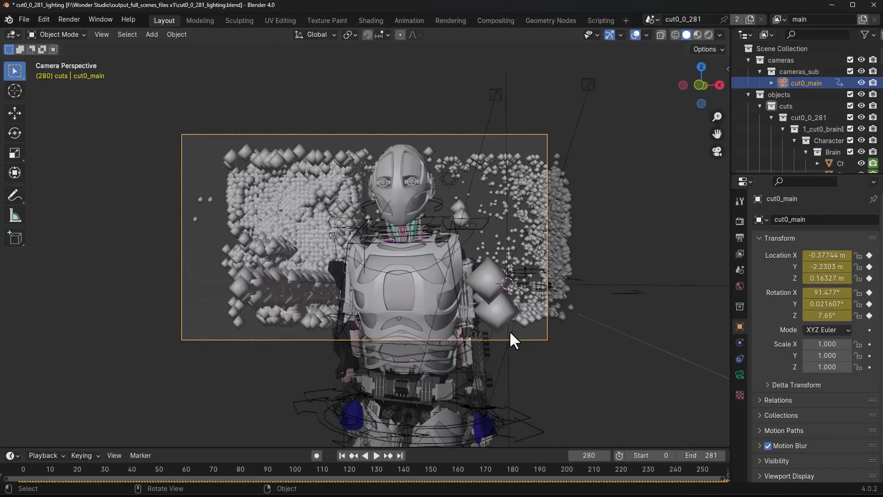
pyautogui.moveTo(431, 464)
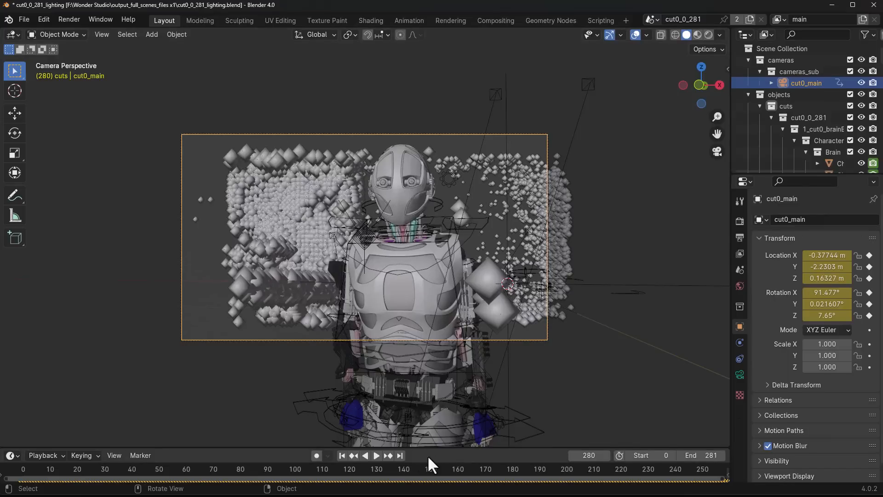
pyautogui.click(375, 455)
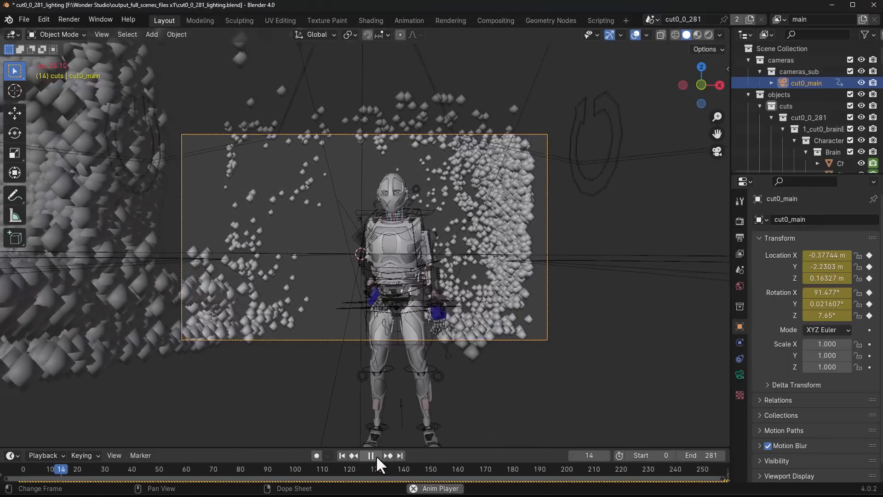
pyautogui.click(371, 455)
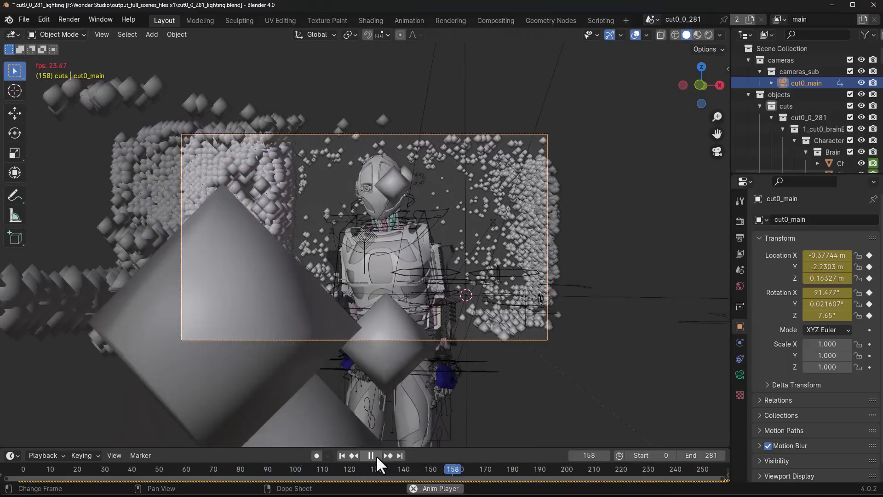
pyautogui.click(371, 455)
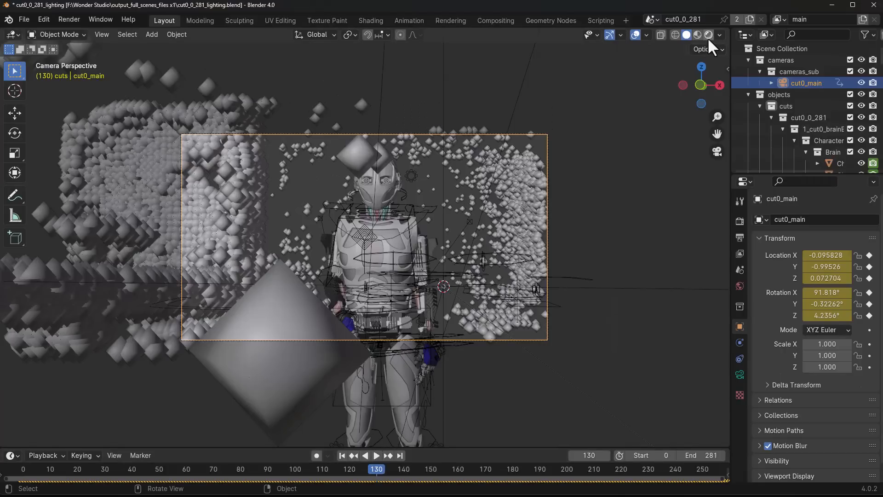
# Stop playback and show the Torso_ShellLow mesh's Shell_MAT material.
pyautogui.click(698, 34)
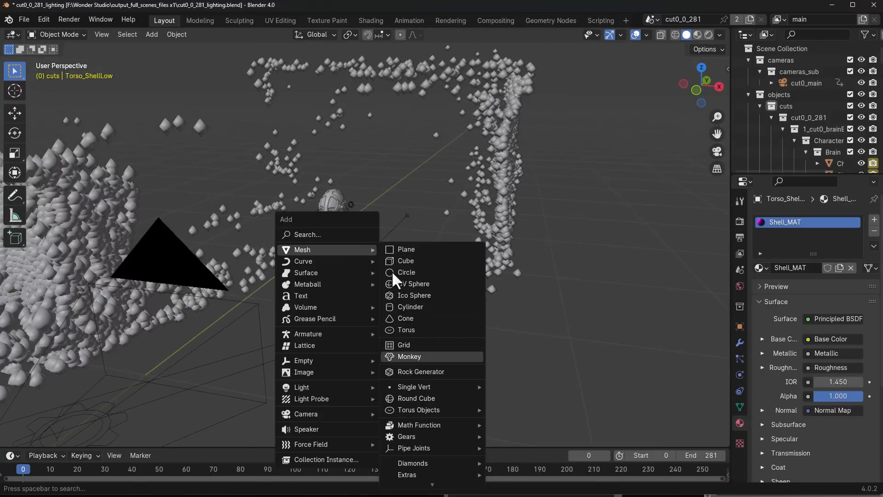
# Add a Suzanne monkey beside the robot and play it in a rendered camera view.
pyautogui.click(409, 357)
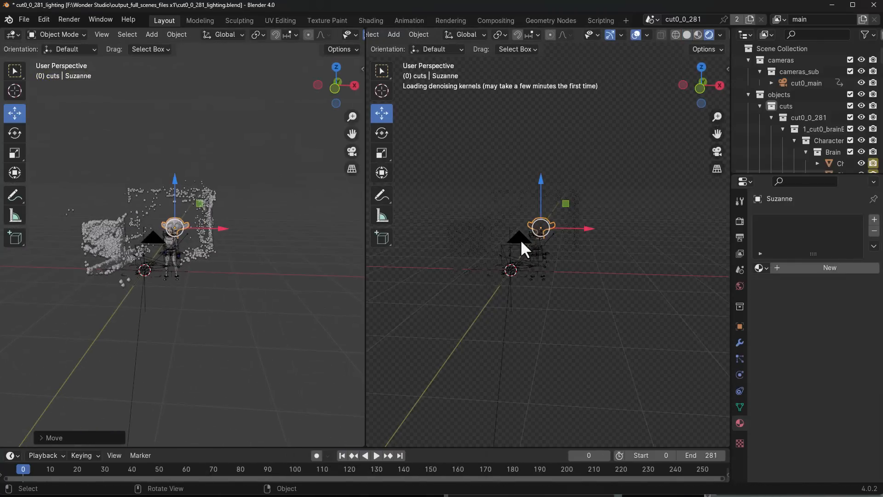
pyautogui.click(806, 83)
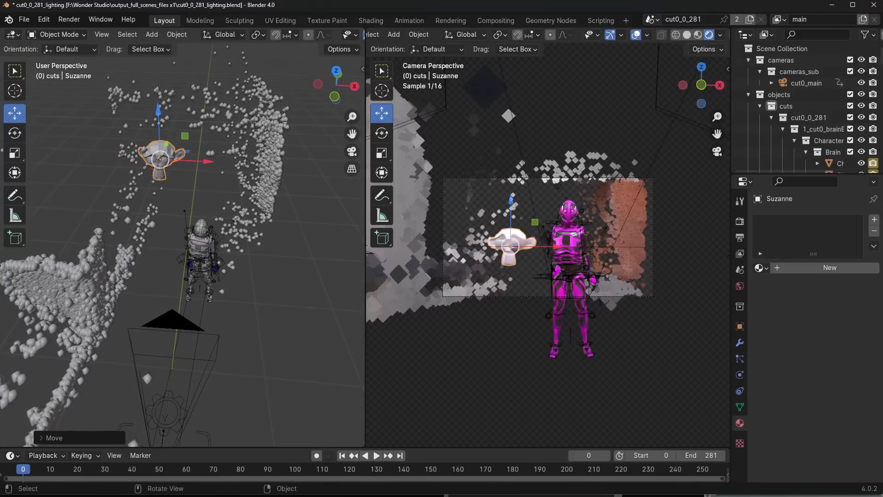
pyautogui.click(375, 456)
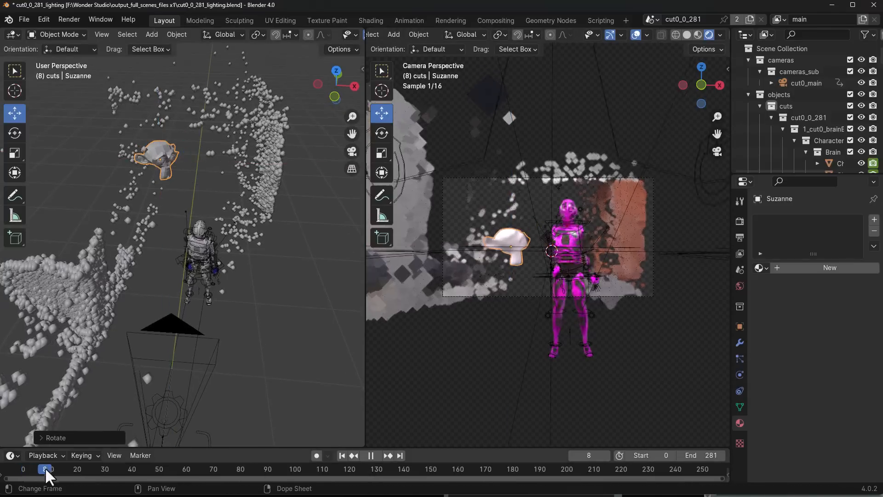
# Switch the render engine to EEVEE and start animation playback through the tracked camera.
pyautogui.click(839, 219)
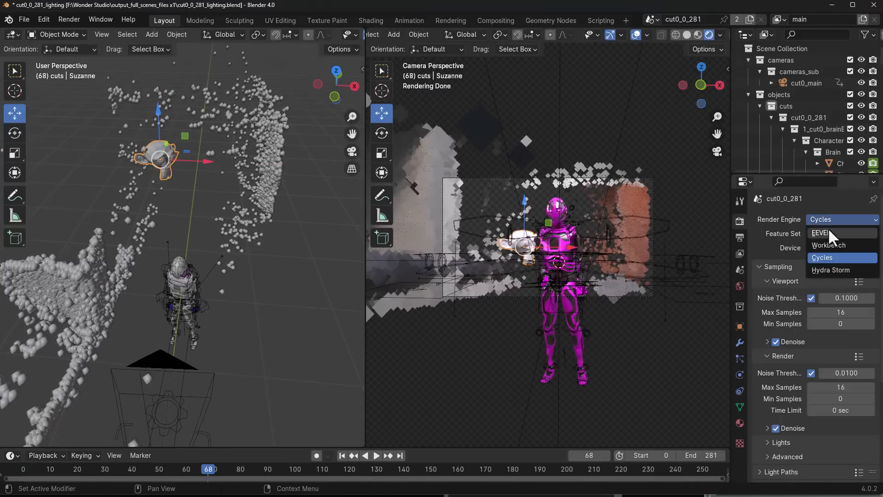
pyautogui.click(819, 233)
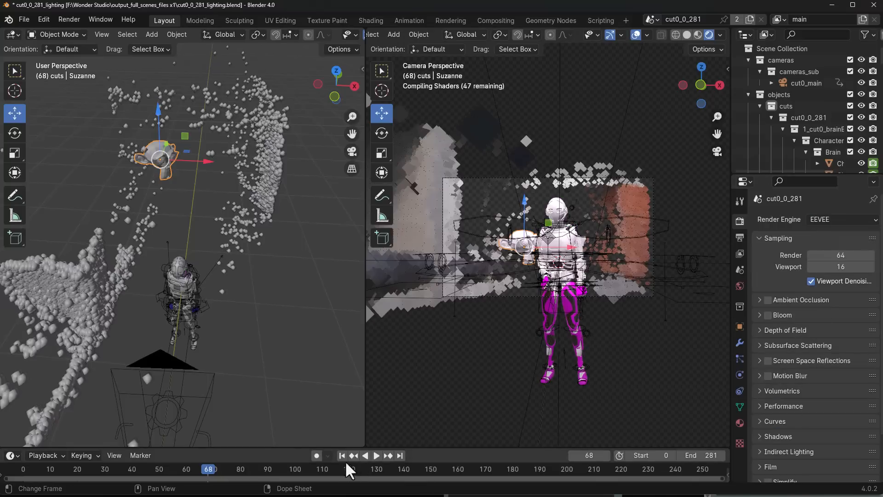
pyautogui.click(342, 455)
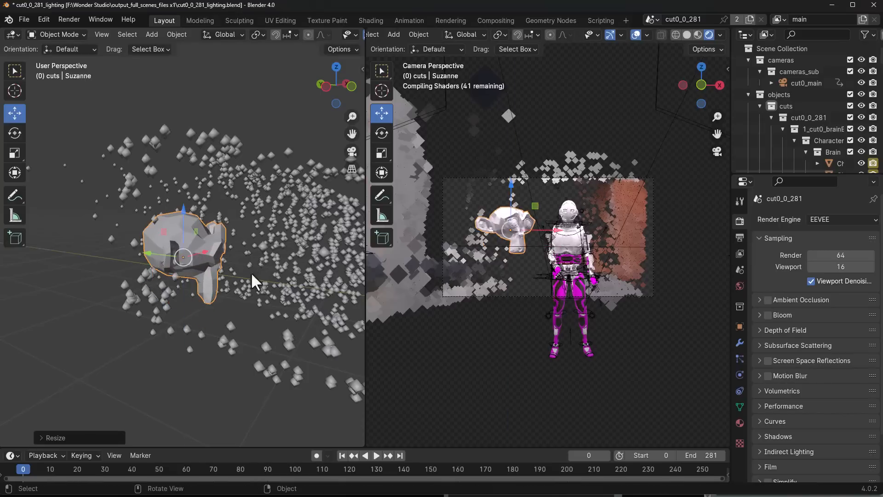
pyautogui.click(376, 455)
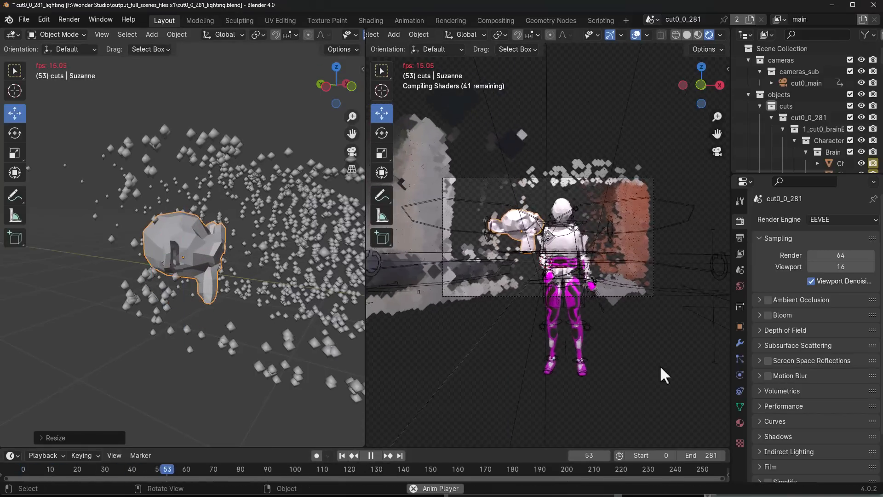
# Widen the rendered camera view, then stop playback and return to the first frame.
pyautogui.click(370, 456)
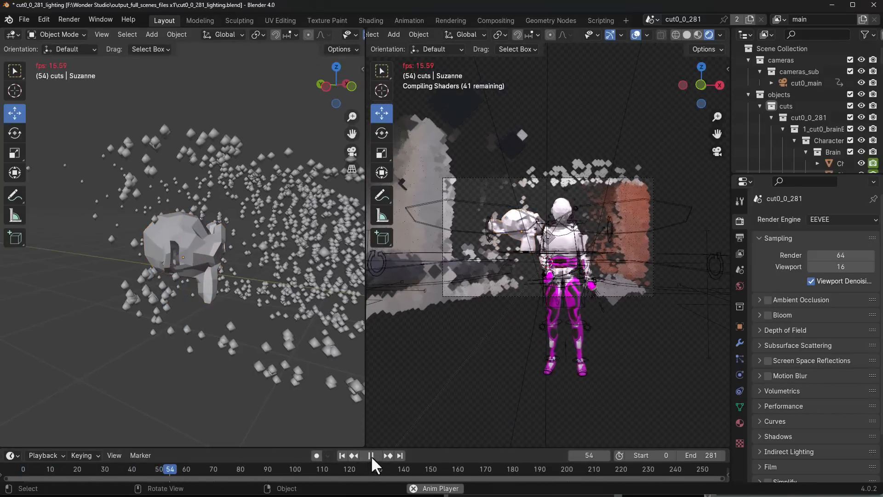
pyautogui.click(371, 456)
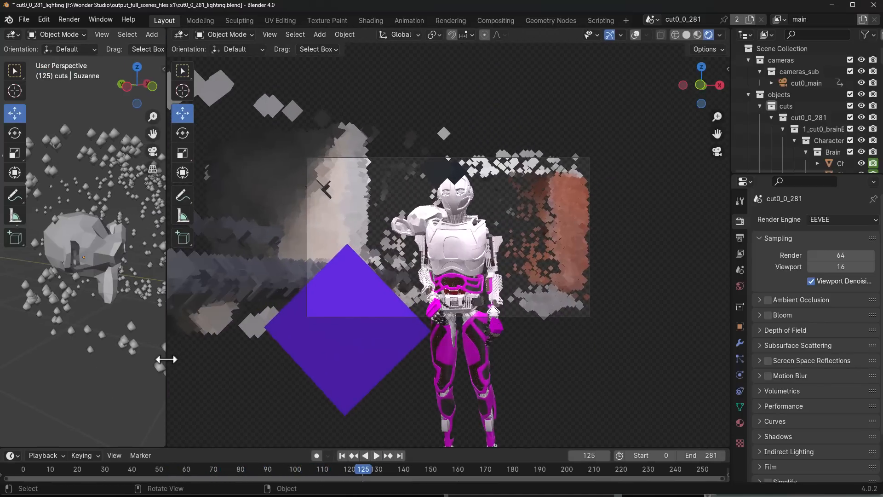
pyautogui.click(343, 455)
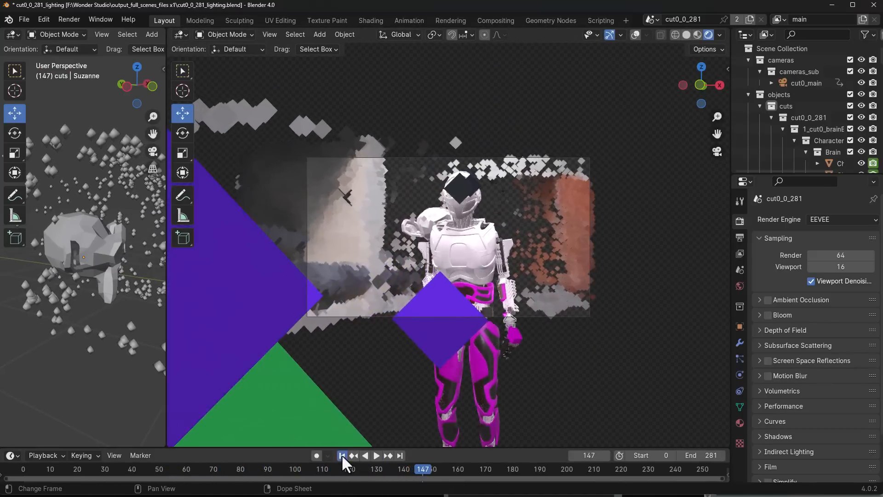
pyautogui.click(343, 456)
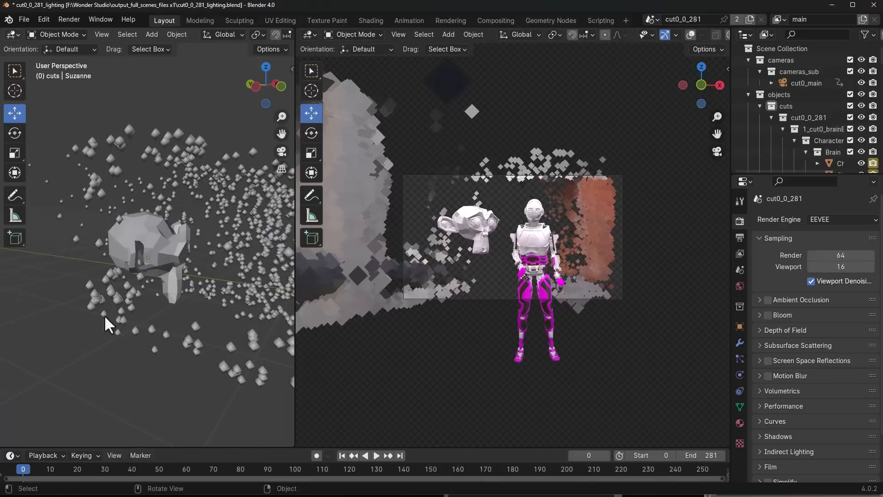
pyautogui.moveTo(133, 298)
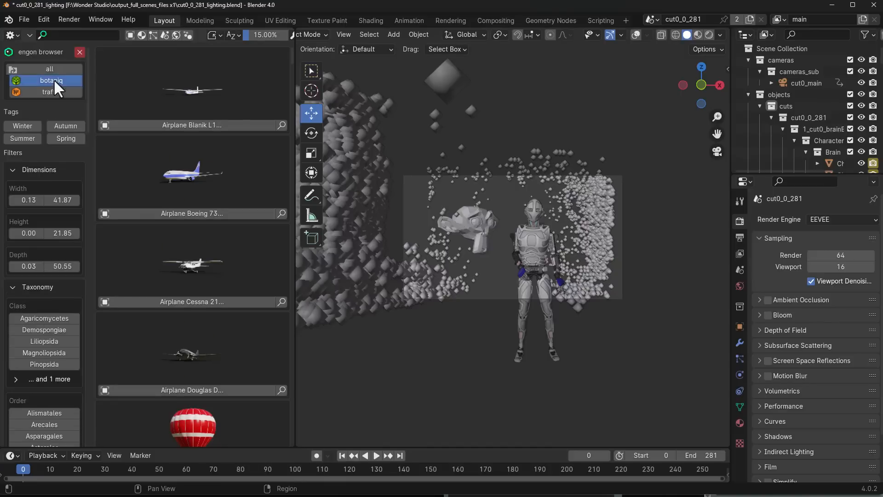
# Show the botaniq plant category in the engon asset browser.
pyautogui.click(51, 80)
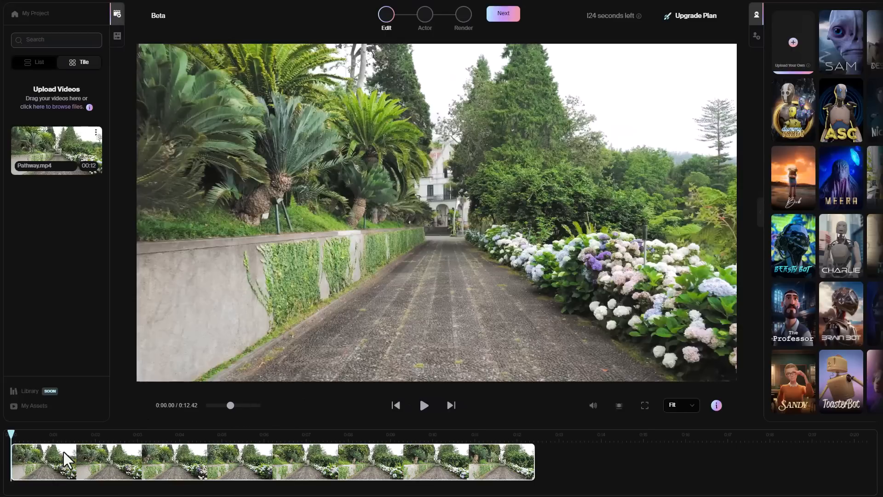
pyautogui.moveTo(468, 427)
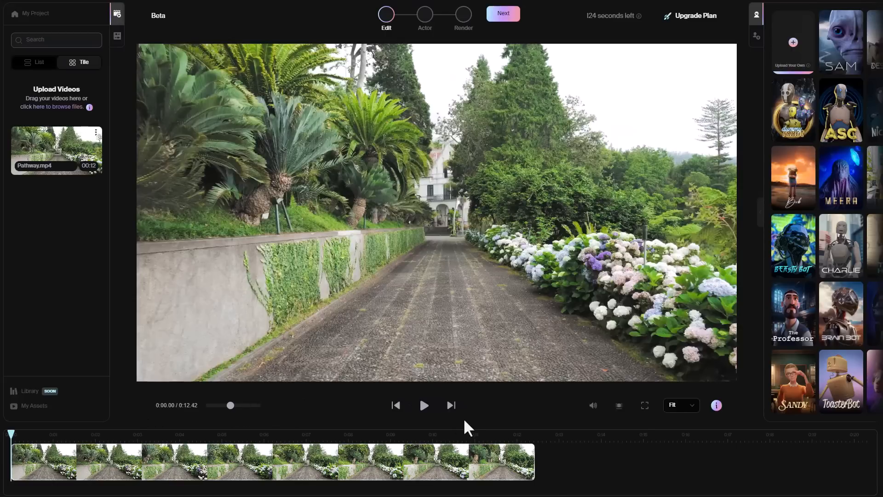
# Advance the garden path clip to the Actor step and scan the frame, finding no actors.
pyautogui.click(502, 13)
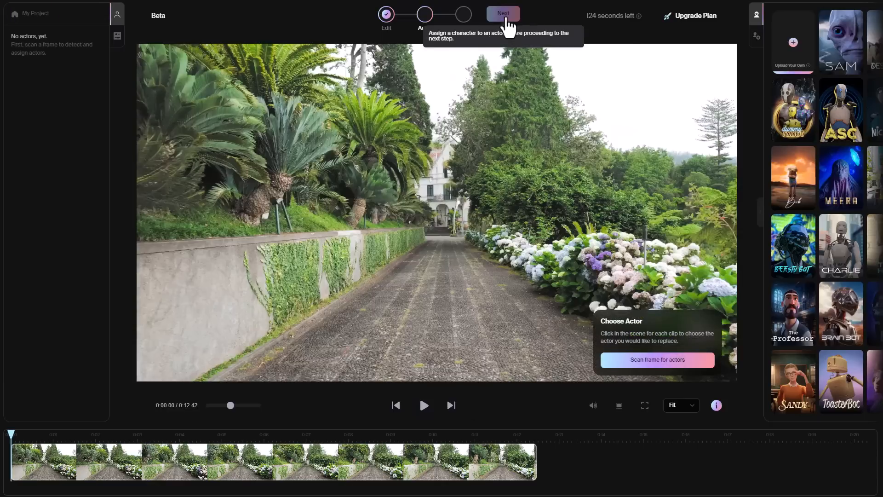
pyautogui.click(657, 360)
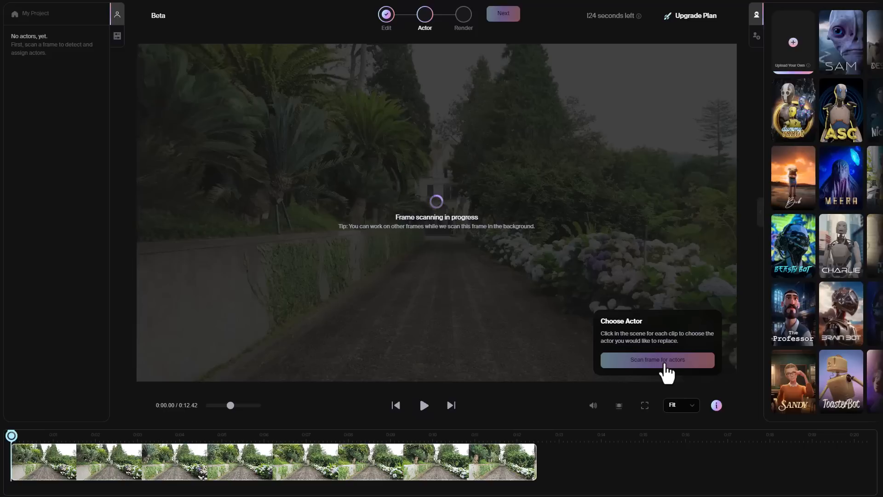
pyautogui.click(657, 360)
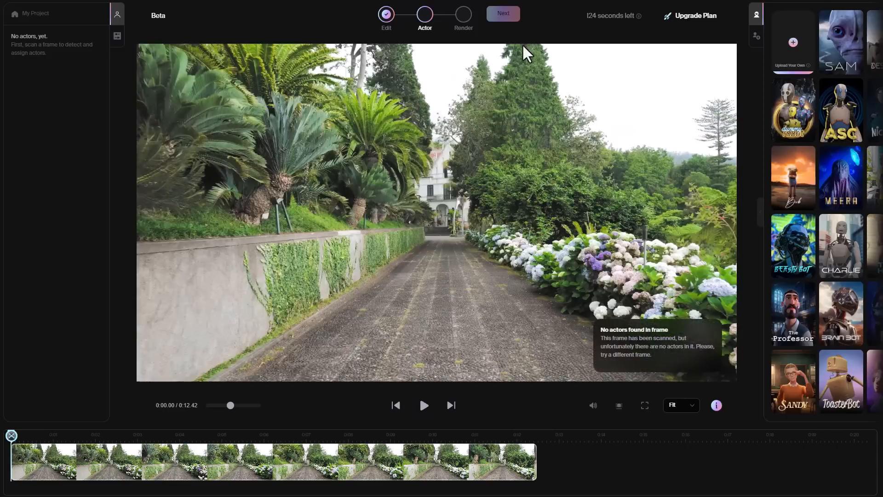
pyautogui.moveTo(655, 342)
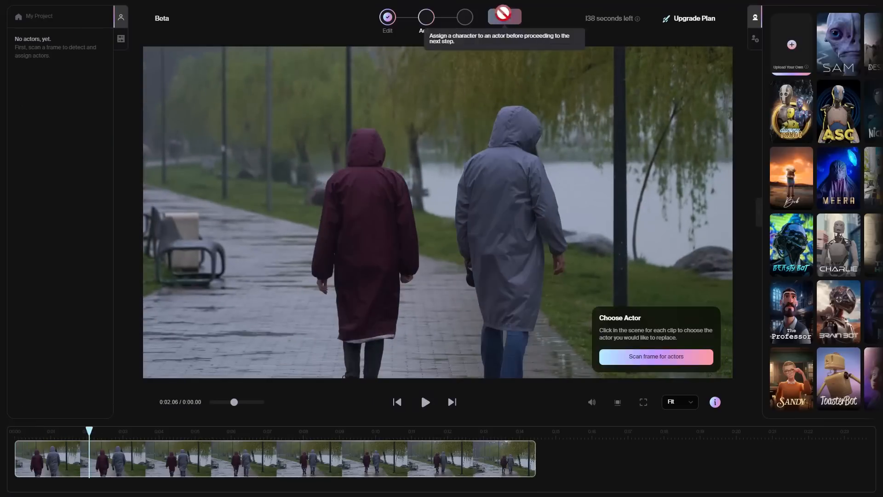
# Scan the rainy walkway frame, assign Meera and Sandy to the two actors, and view the rendered result.
pyautogui.click(839, 178)
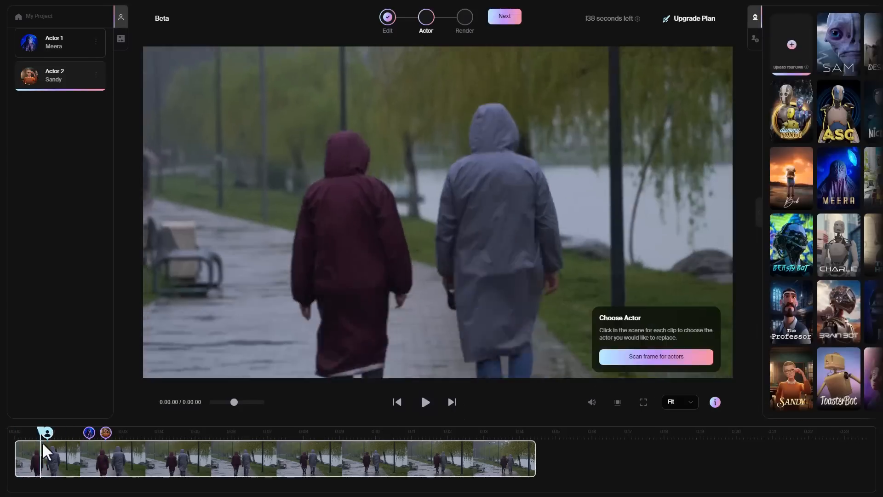
pyautogui.click(654, 356)
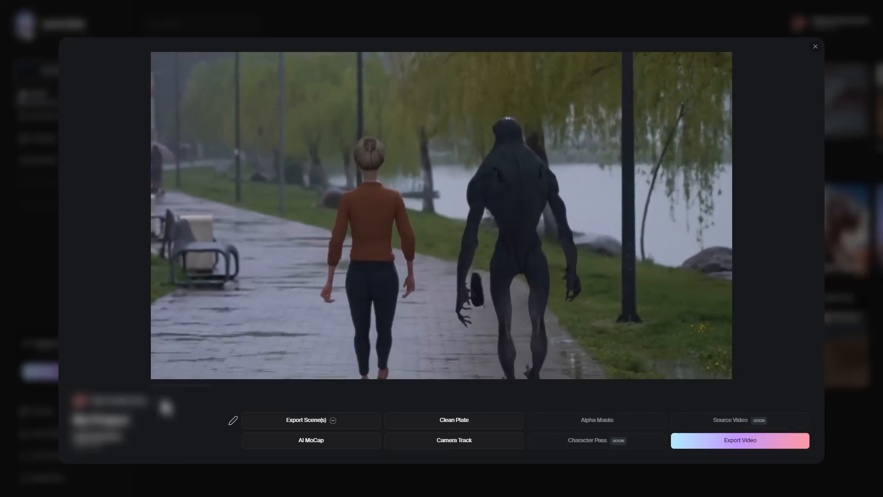
pyautogui.click(814, 46)
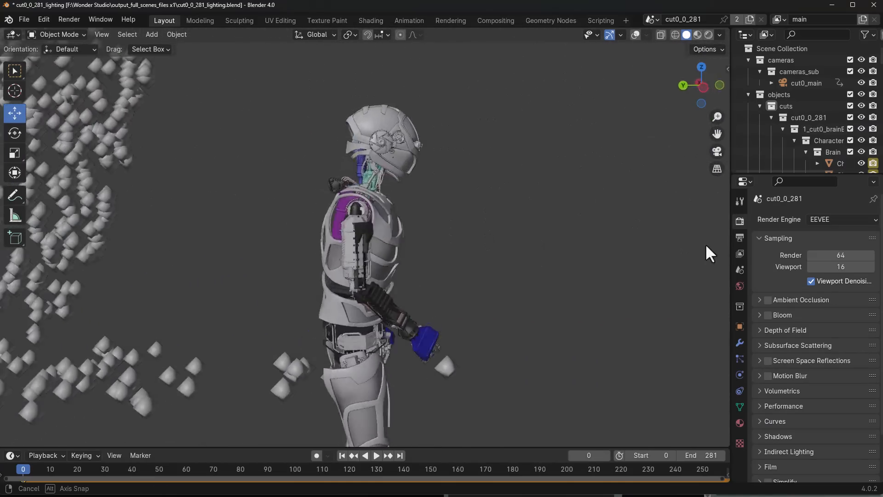
# Set the 3D viewport interaction mode to Pose Mode for the brainBot rig.
pyautogui.click(56, 34)
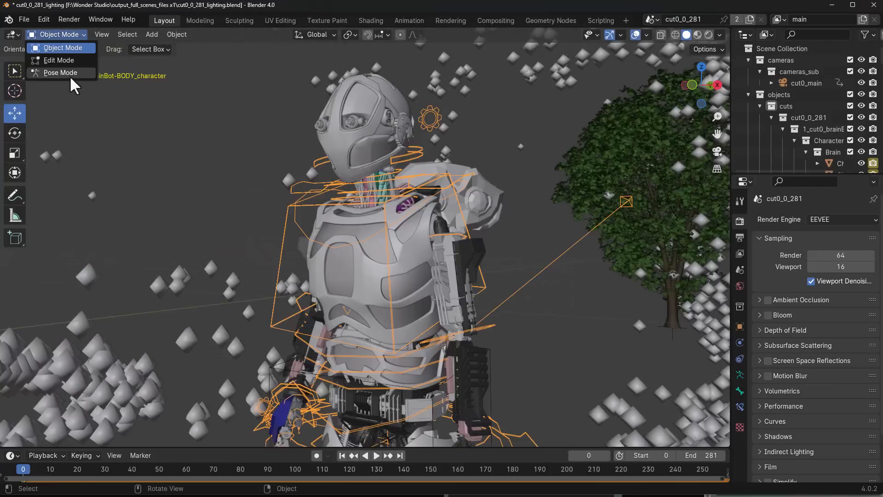
pyautogui.click(59, 72)
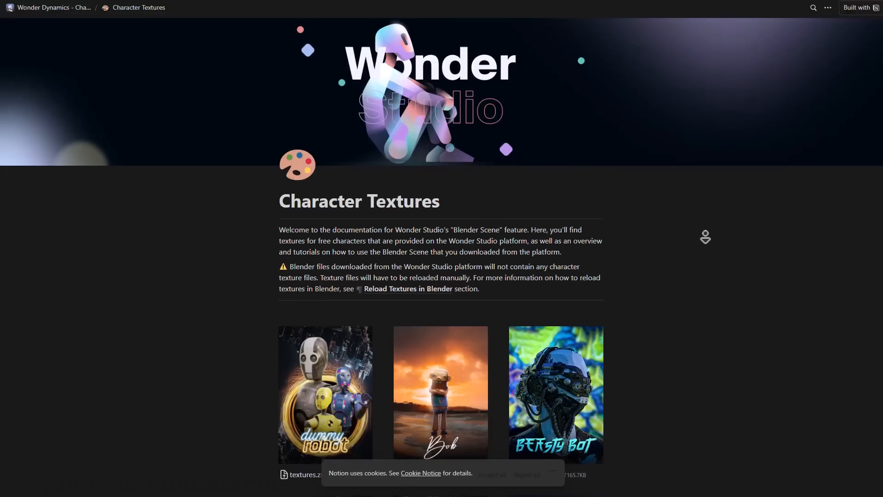
pyautogui.scroll(-3)
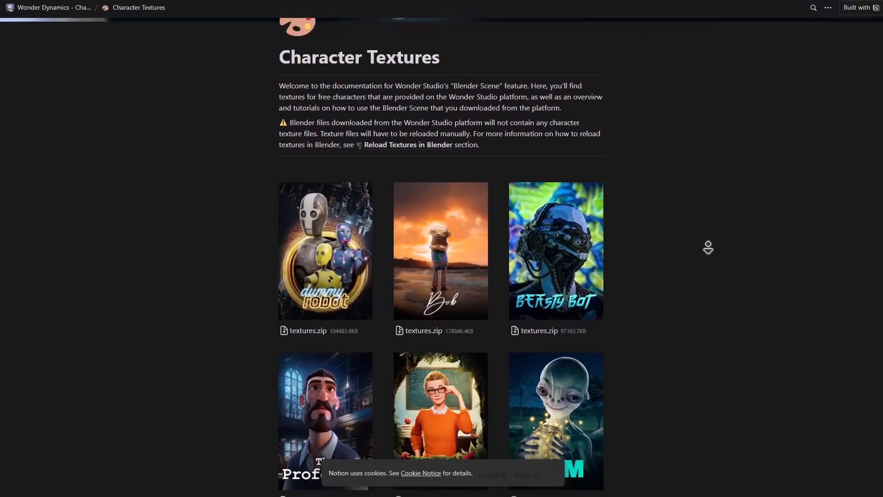
pyautogui.scroll(-3)
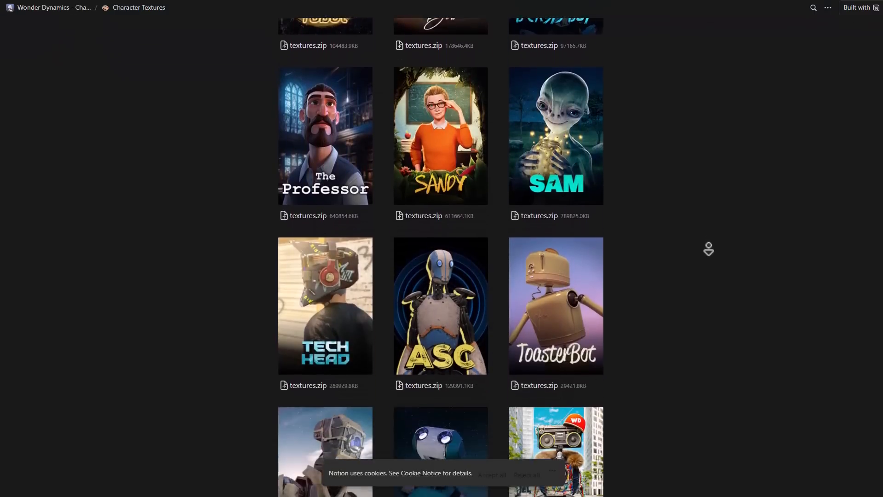
pyautogui.scroll(-3)
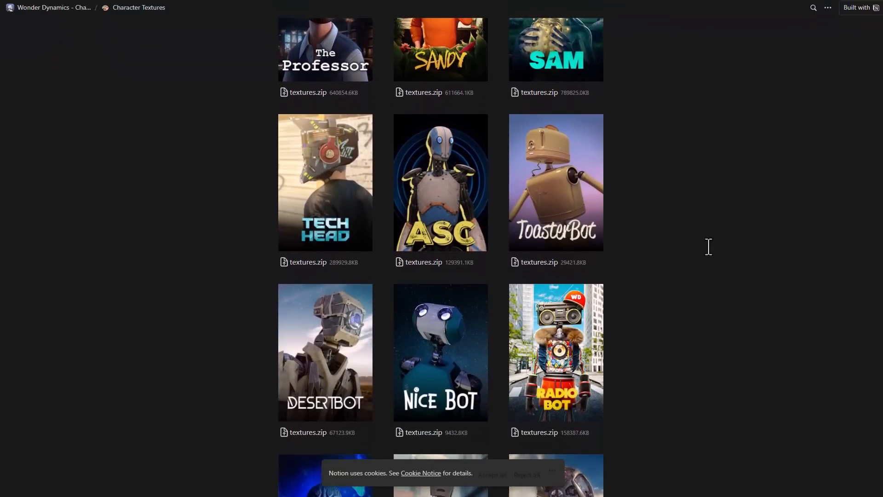
pyautogui.scroll(-3)
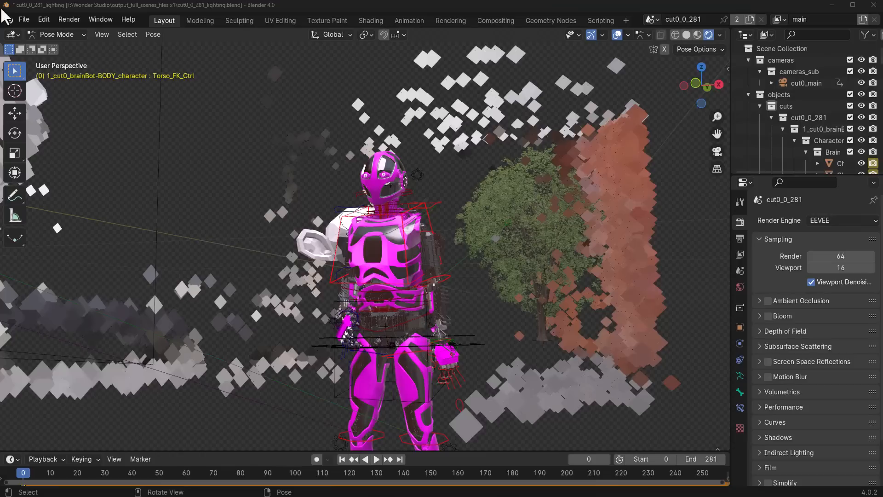
pyautogui.moveTo(267, 276)
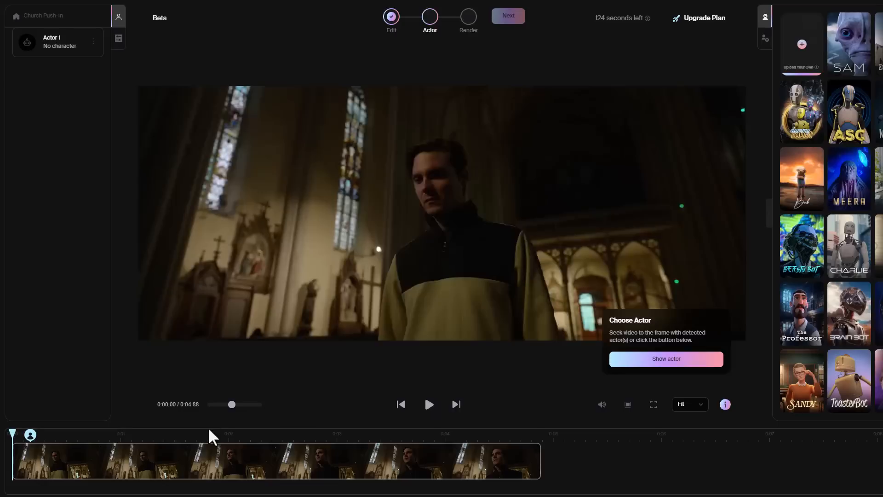
# Reveal the detected actor in the church shot, assign Meera to Actor 1, and continue to rendering.
pyautogui.click(665, 359)
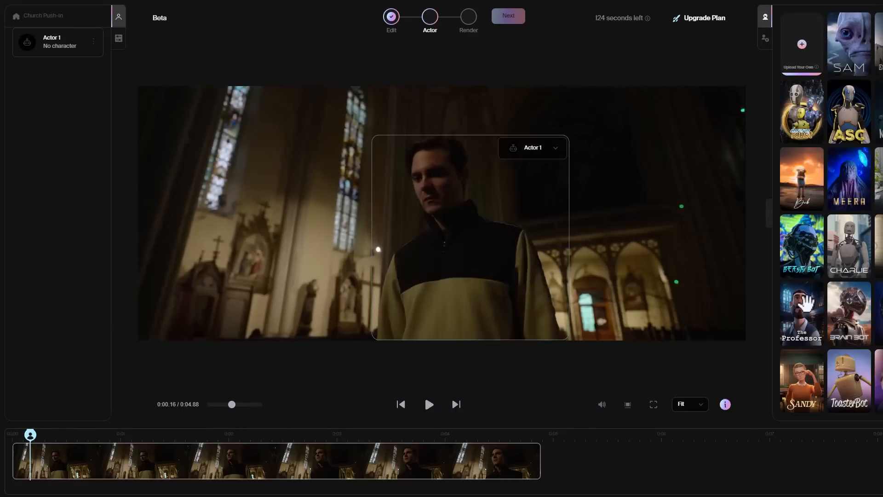
pyautogui.click(848, 179)
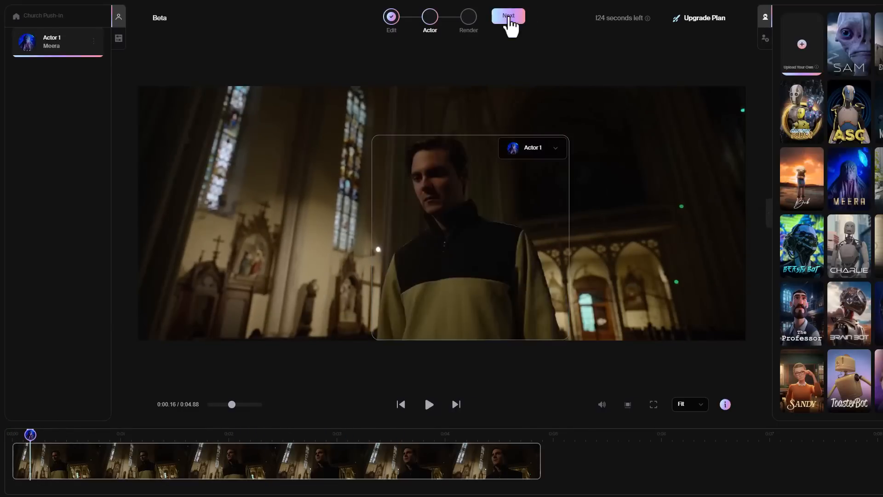
pyautogui.click(508, 16)
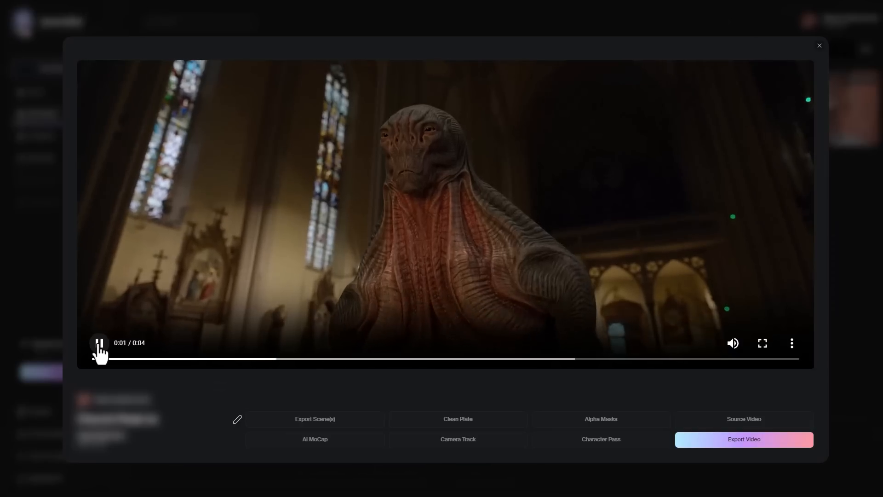
# Play and pause the church result video showing the creature replacing the man.
pyautogui.click(98, 343)
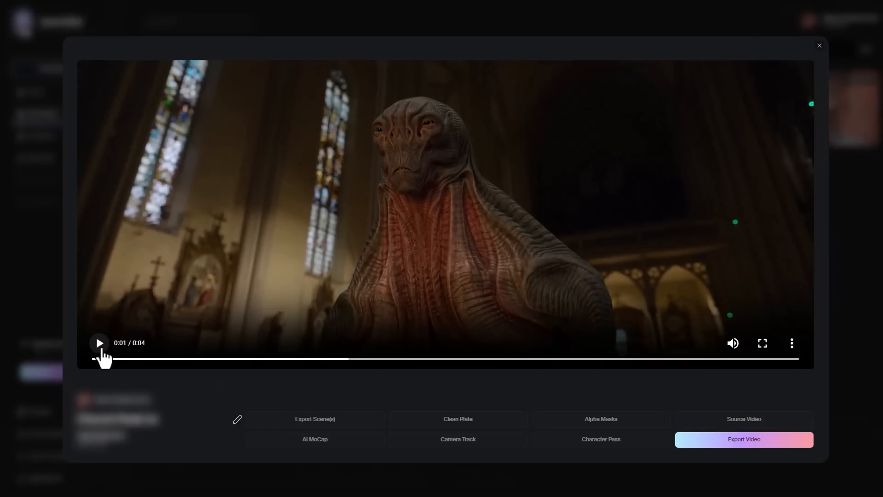
pyautogui.click(98, 342)
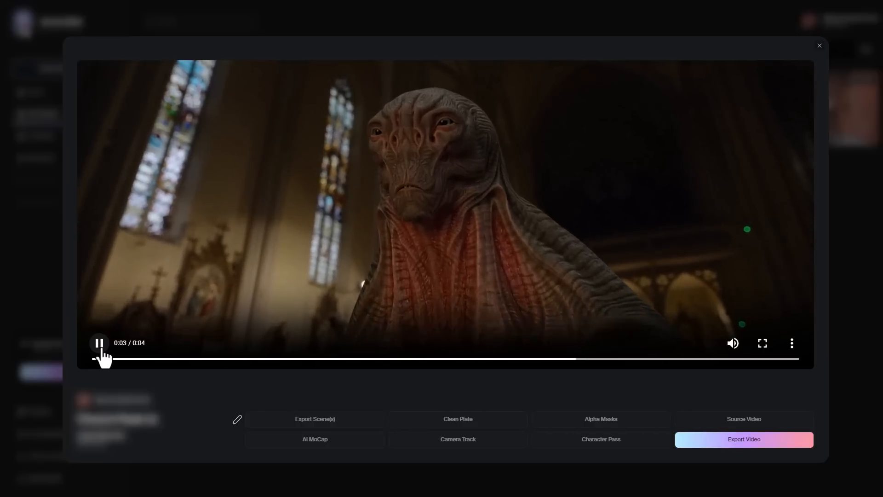
pyautogui.click(98, 343)
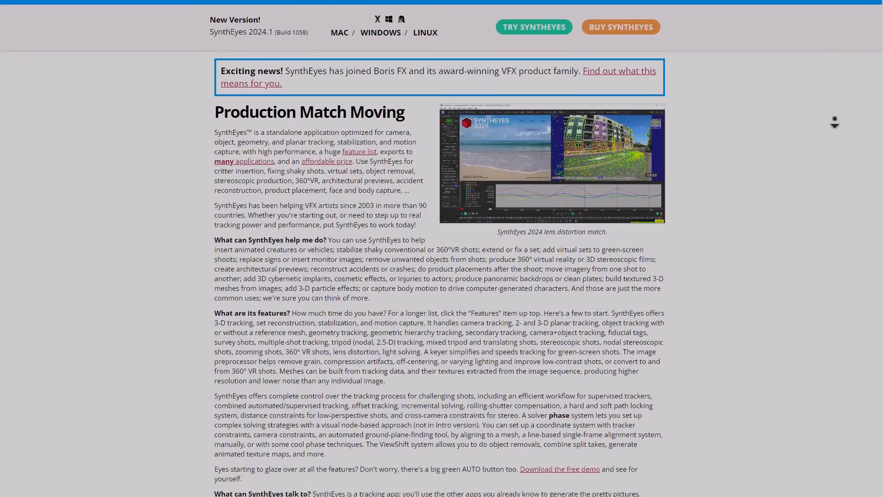
# Browse the SynthEyes page, dismiss the PFTrack site's notification request, and scroll its content.
pyautogui.scroll(-3)
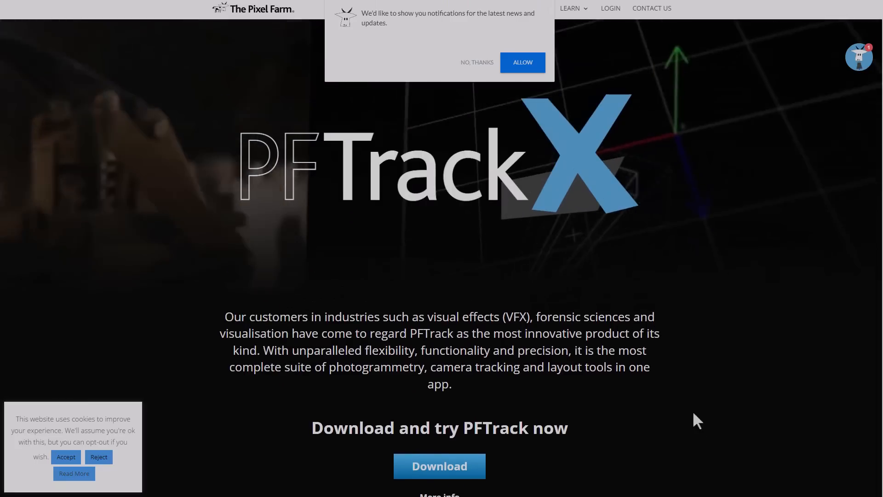
pyautogui.click(476, 62)
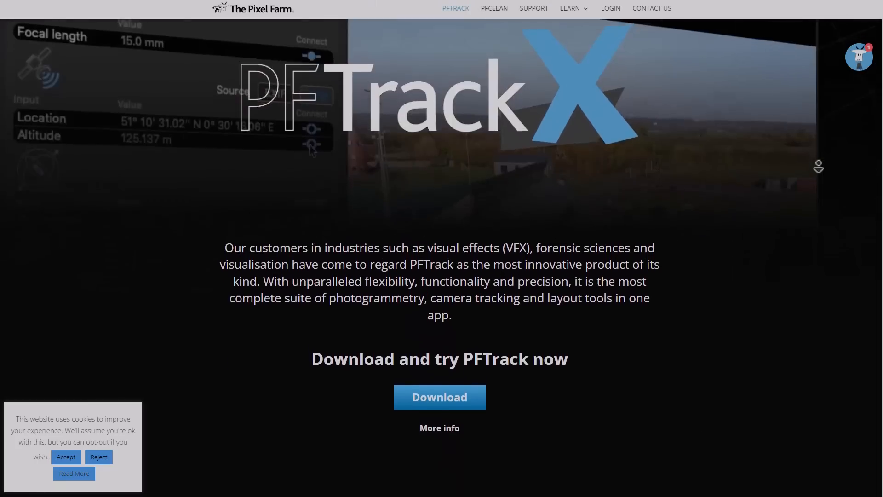
pyautogui.scroll(-3)
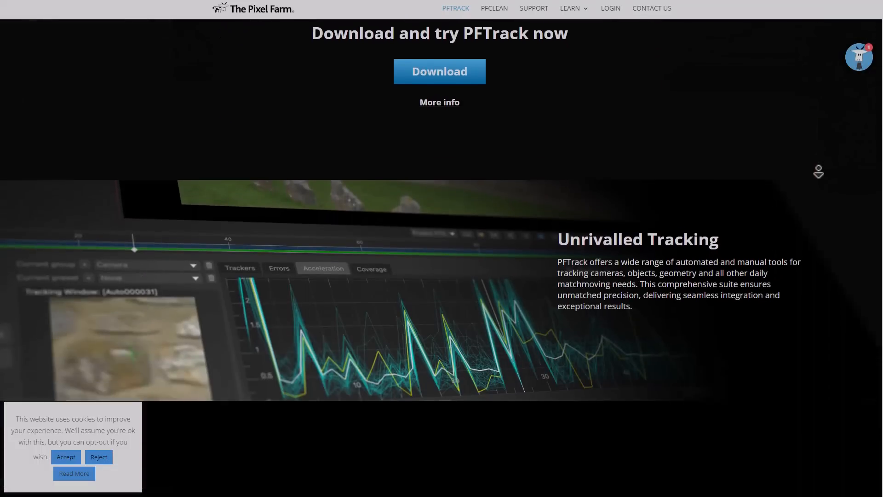
pyautogui.scroll(-3)
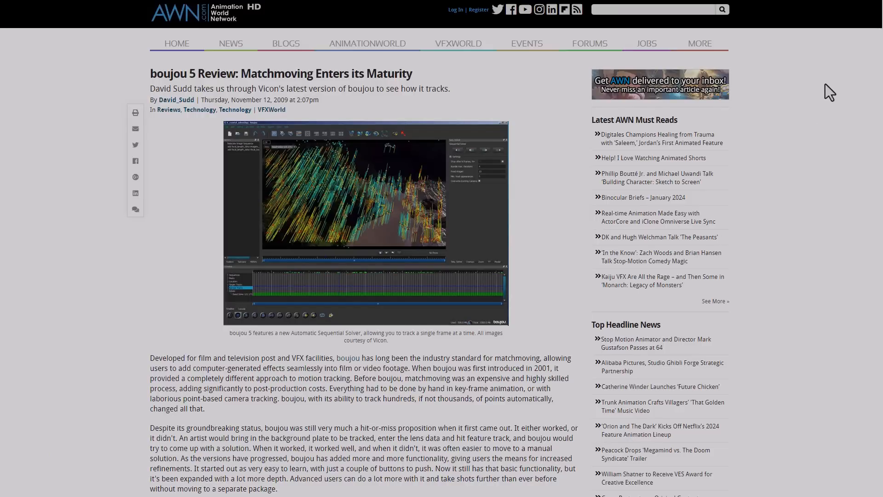
# Scroll through the AWN boujou 5 matchmoving review article.
pyautogui.scroll(-3)
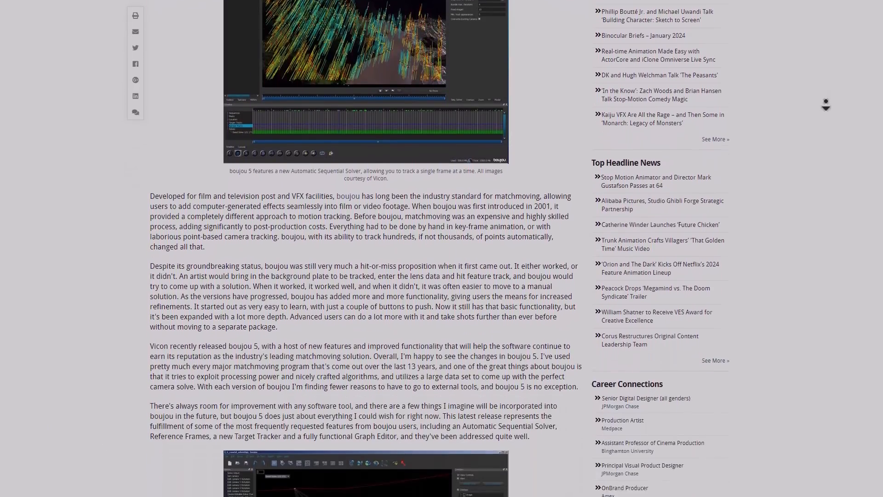
pyautogui.scroll(-3)
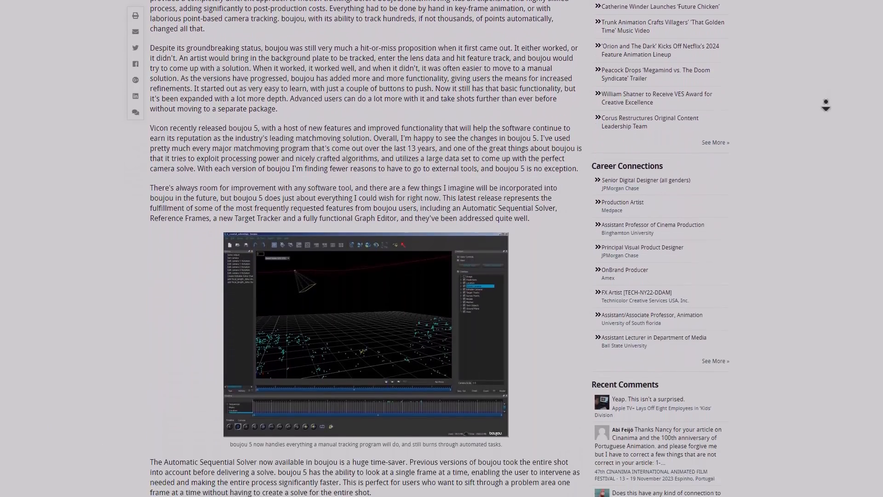
pyautogui.click(365, 334)
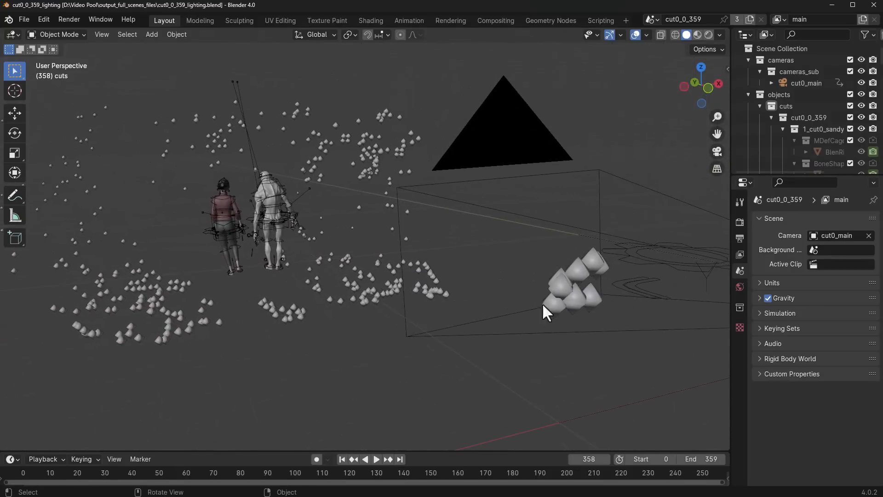
# Start animation playback of the cut0_0_359 two-character scene with its point cloud.
pyautogui.click(375, 460)
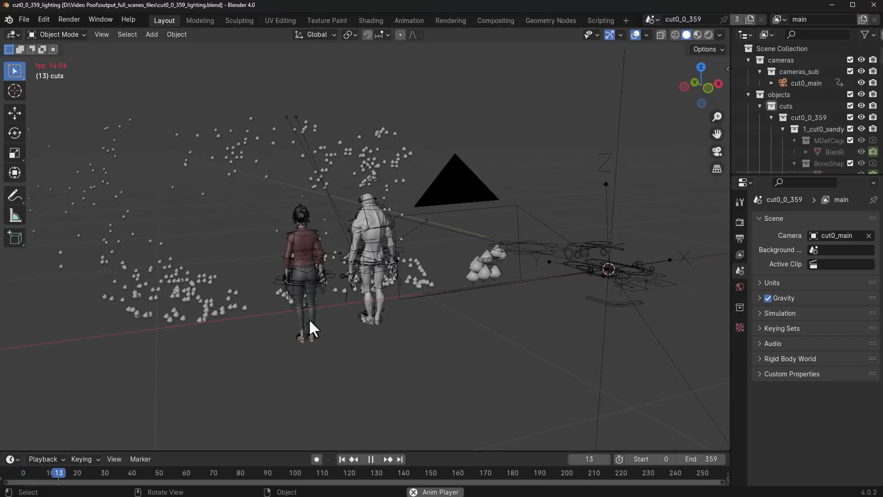